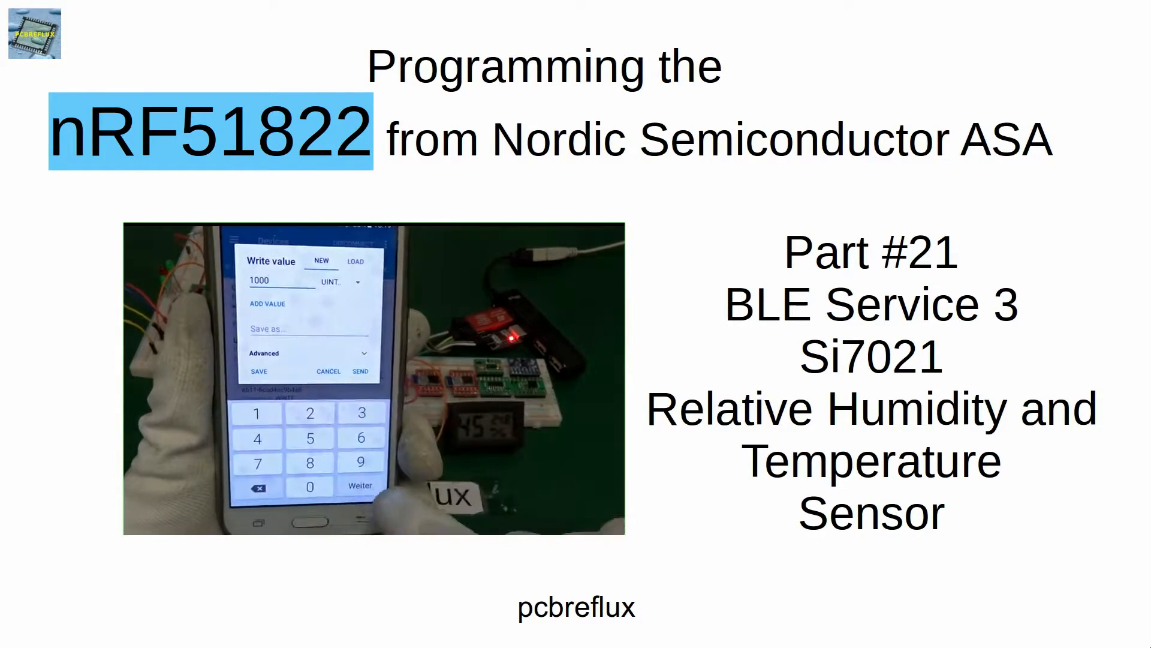
# Page through the Si7021-A20 datasheet from its front page to the functional block diagram on page 2.
pyautogui.click(331, 282)
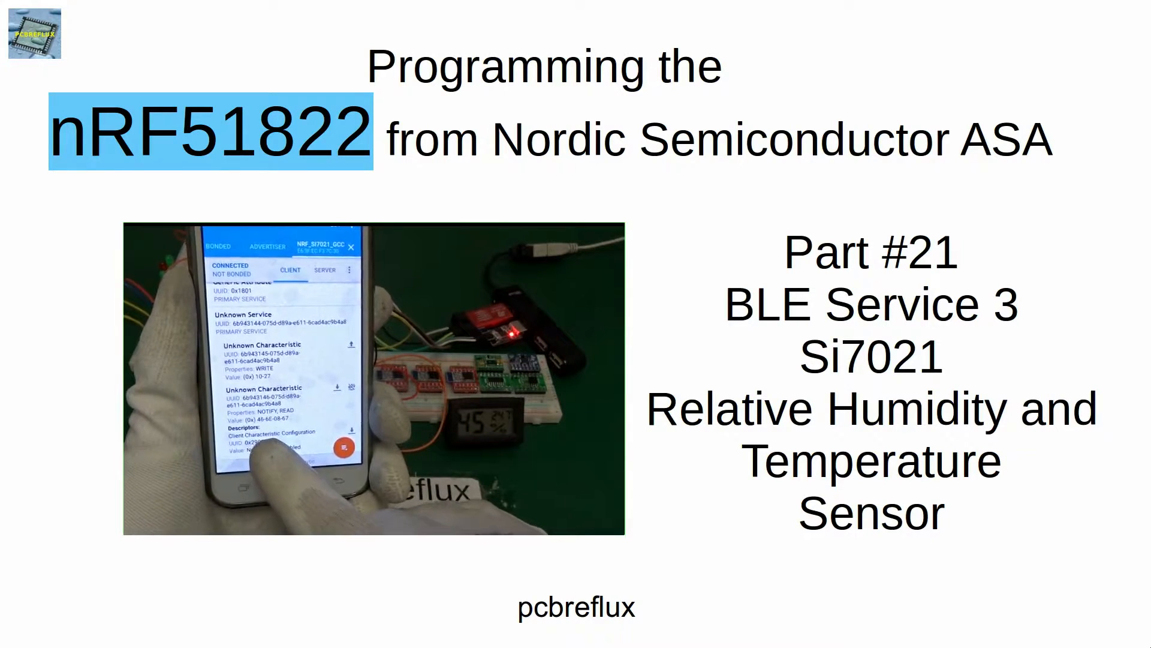
pyautogui.click(352, 344)
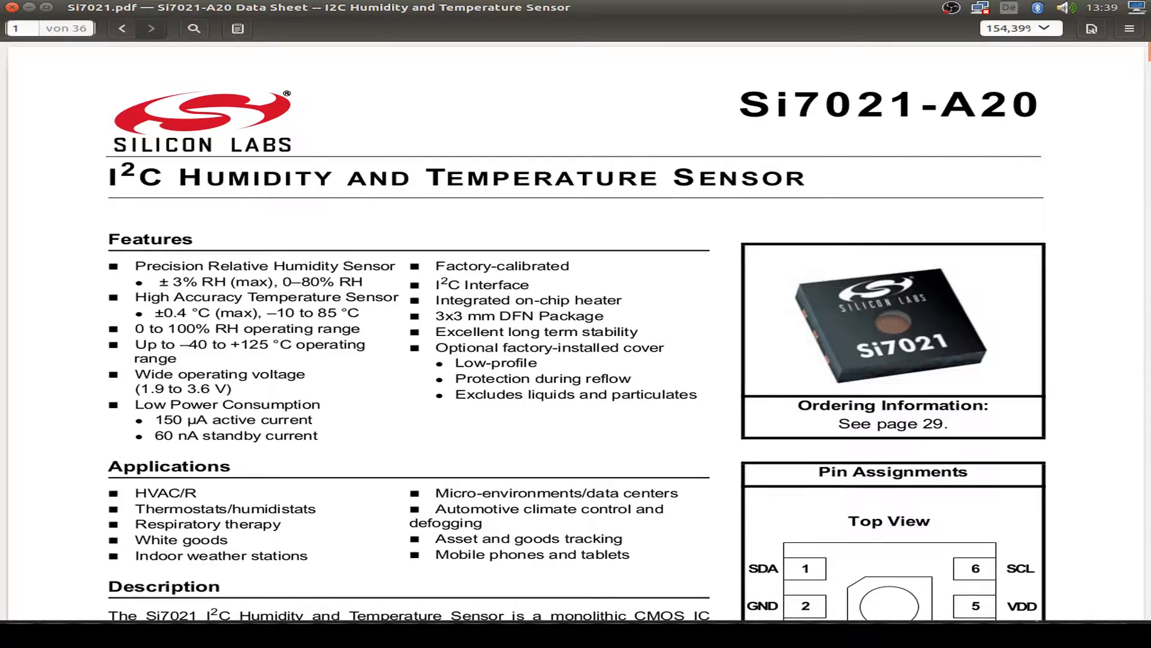
pyautogui.doubleClick(198, 282)
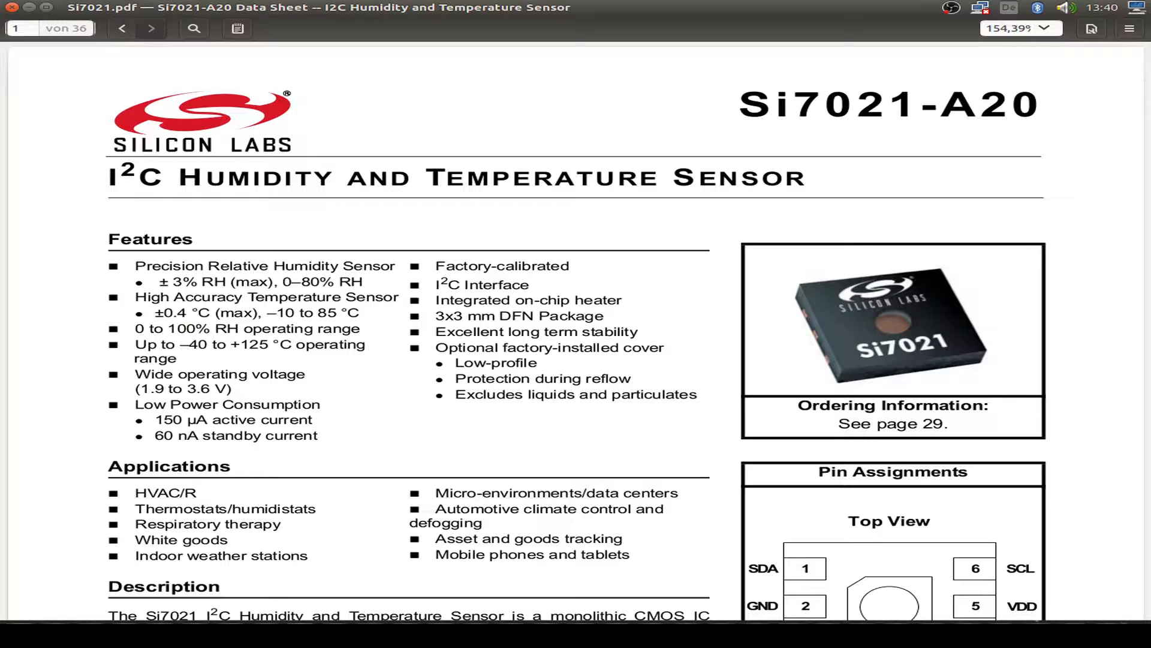
pyautogui.moveTo(181, 344); pyautogui.dragTo(252, 344)
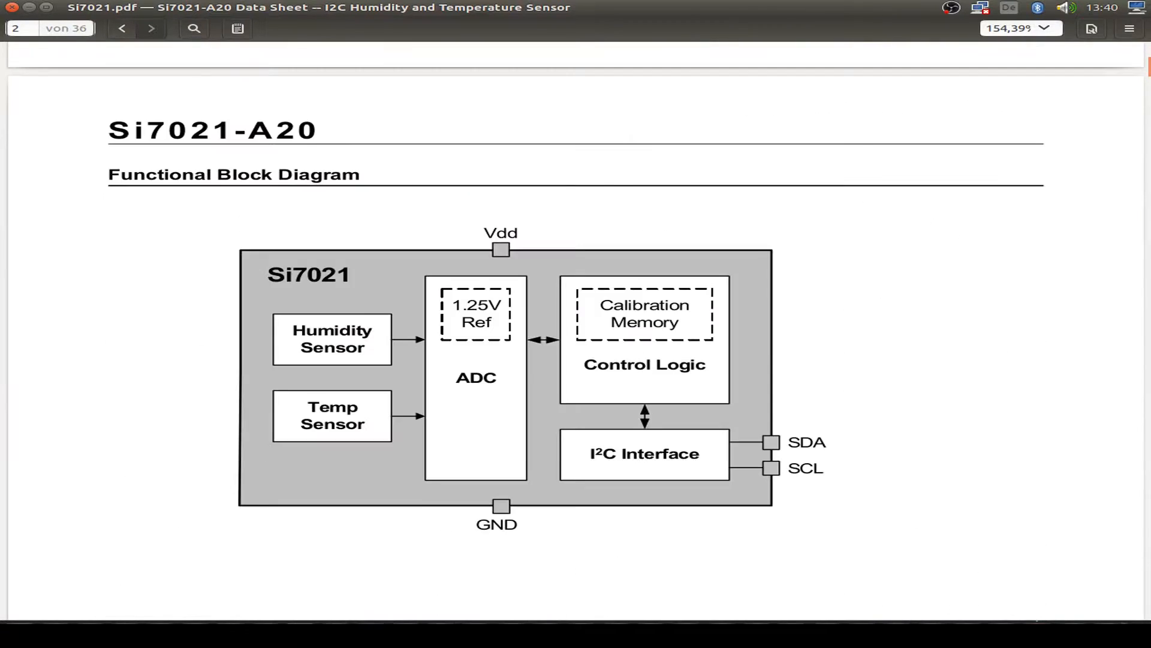
# Advance to the electrical specifications, mark the 1.9 V minimum supply, and reach Table 2's current consumption figures.
pyautogui.scroll(-3)
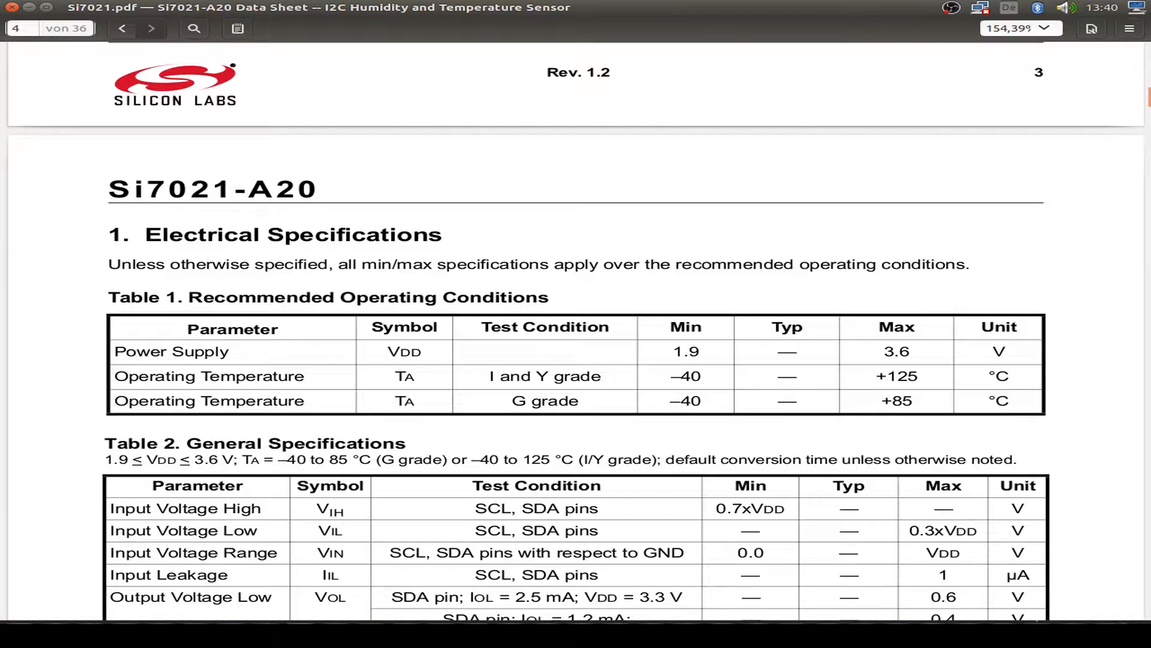
pyautogui.doubleClick(686, 352)
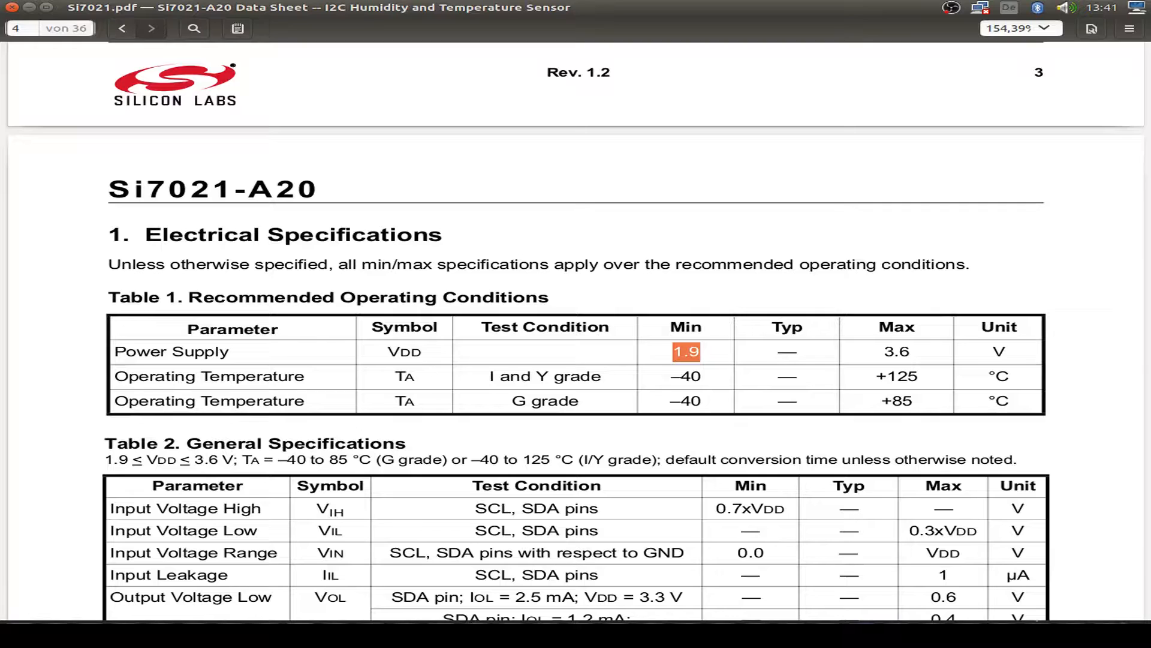
pyautogui.scroll(-3)
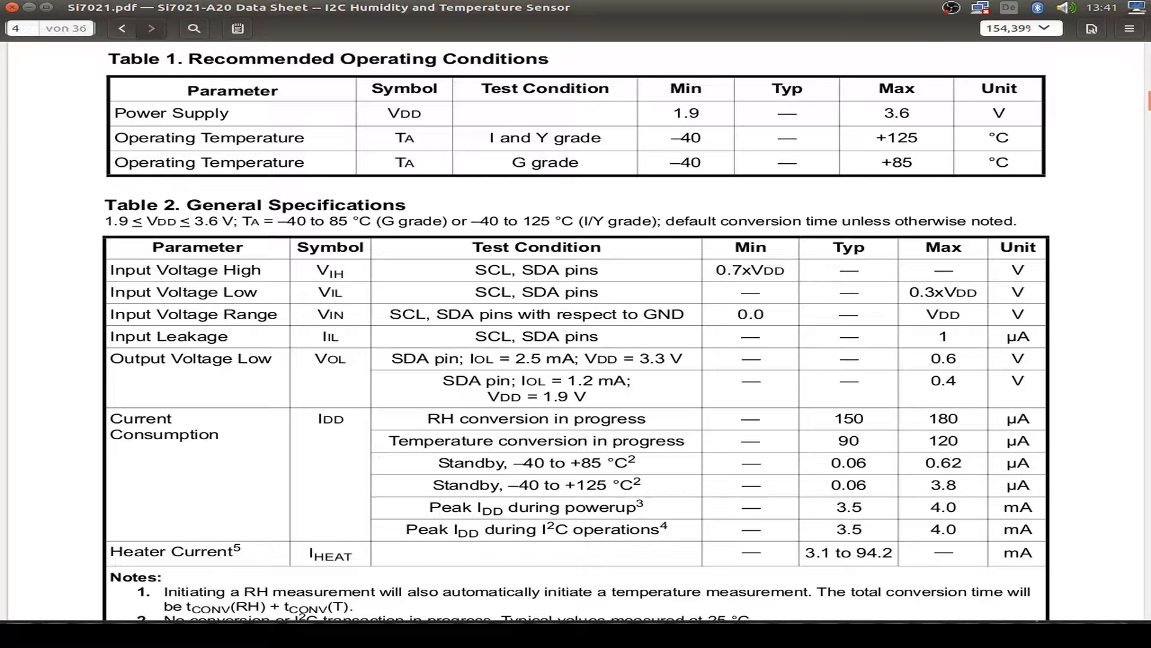
pyautogui.doubleClick(943, 529)
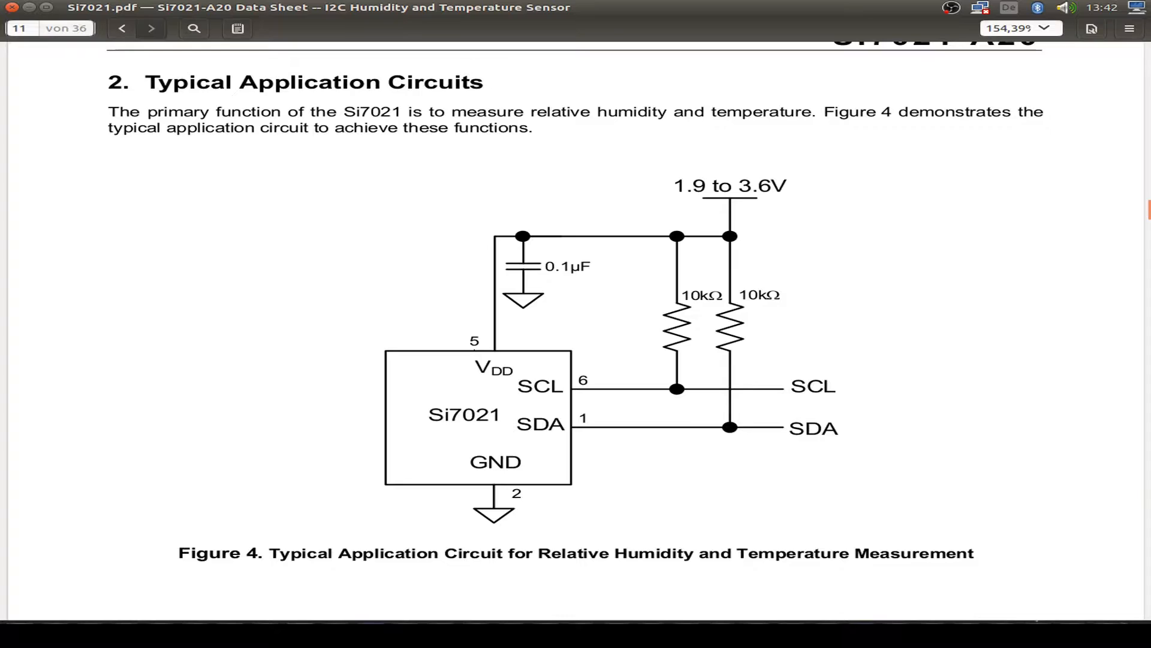
# Move to page 11, the typical application circuit with 10 kΩ pull-ups on SCL and SDA.
pyautogui.doubleClick(702, 296)
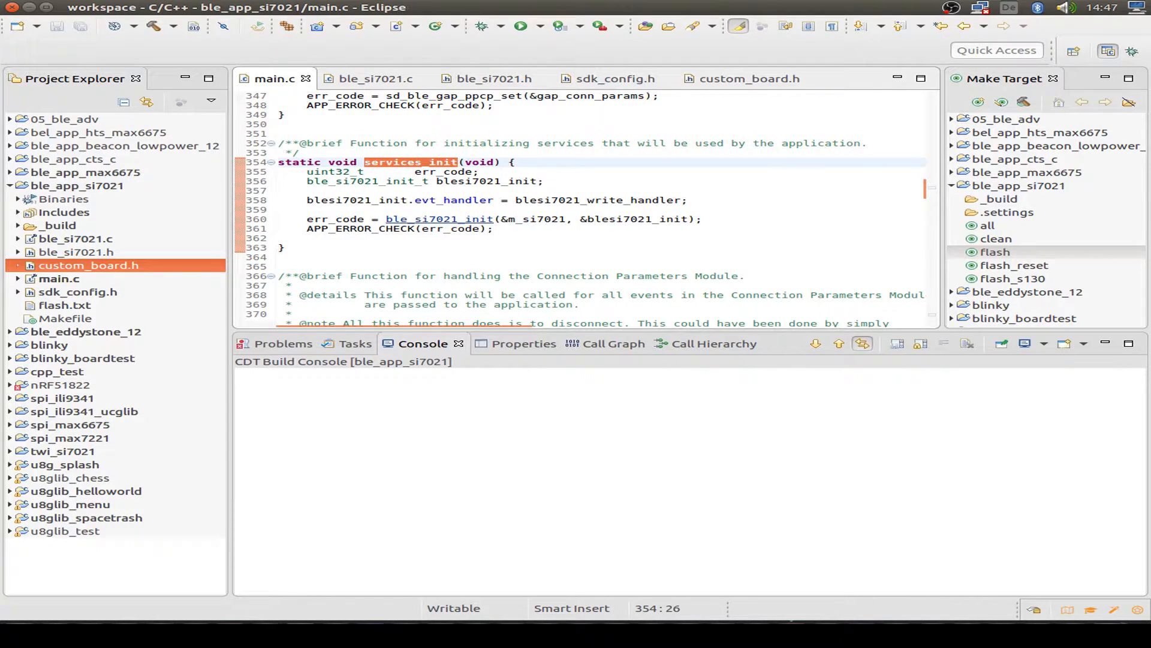
# Review ble_si7021.c's service declaration and ble_si7021_init, which adds the service and its characteristics.
pyautogui.click(375, 79)
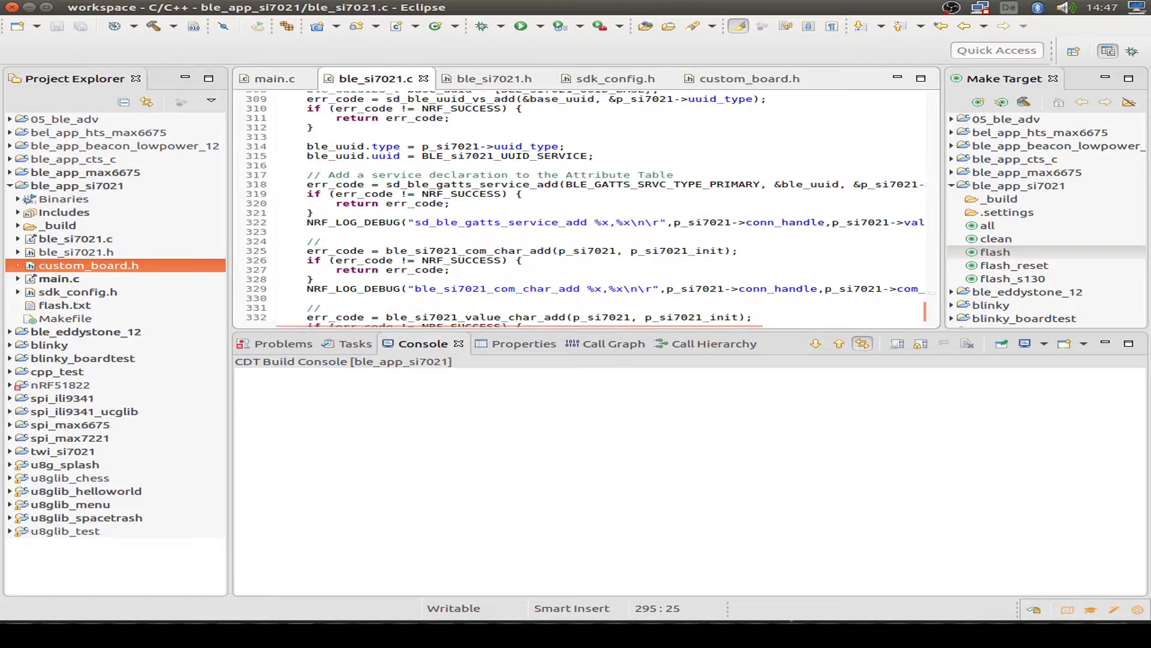
pyautogui.scroll(-3)
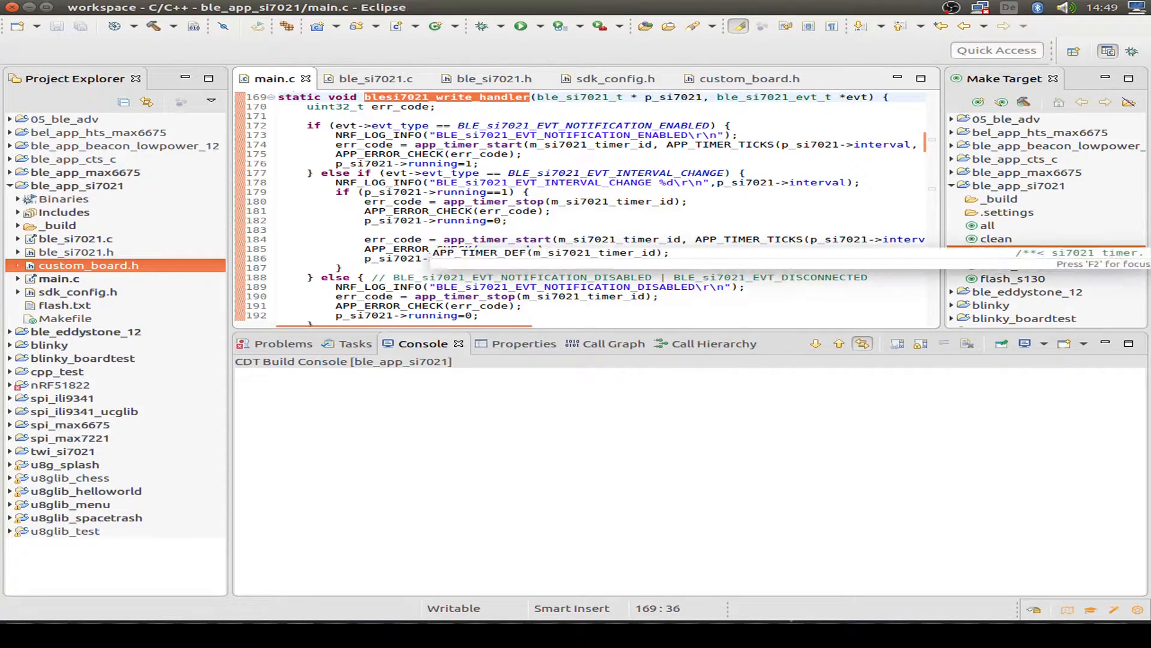
pyautogui.scroll(-3)
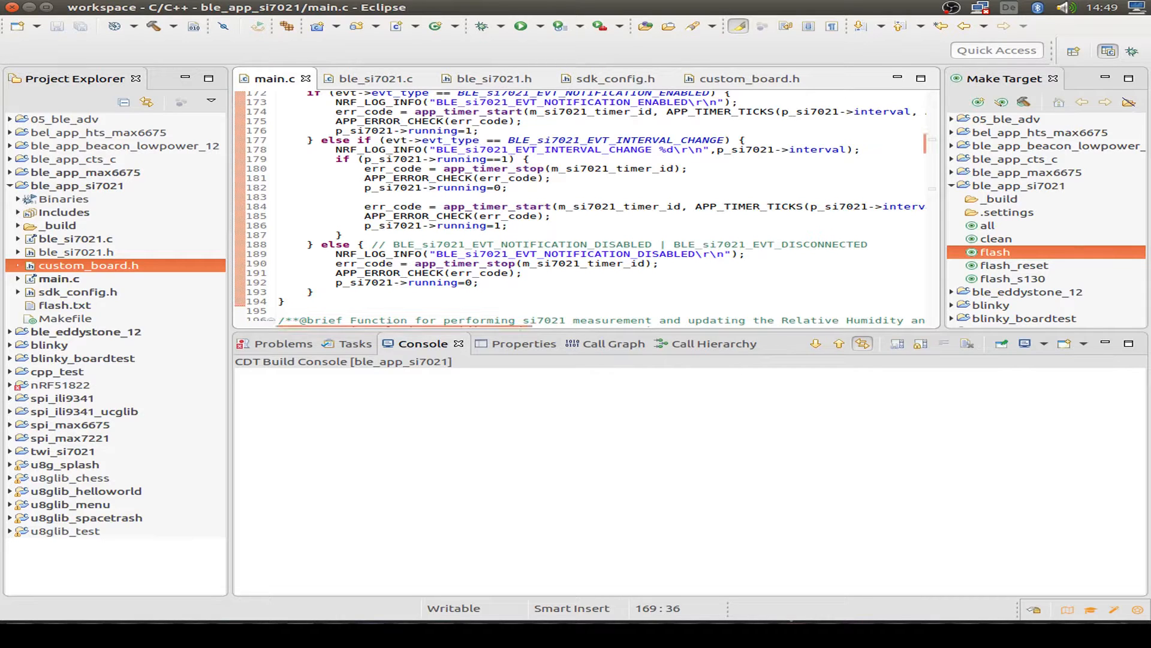
pyautogui.click(375, 80)
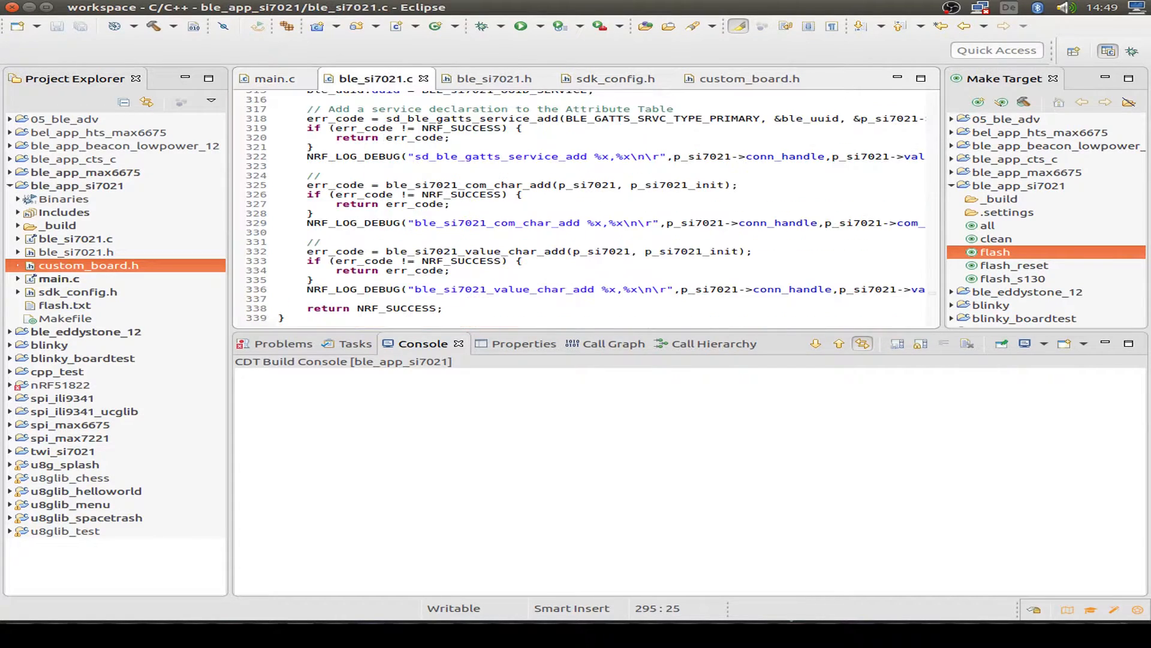
# Review ble_si7021.h's struct ble_si7021_s and mark the last_humraw field among its sensor fields.
pyautogui.click(493, 80)
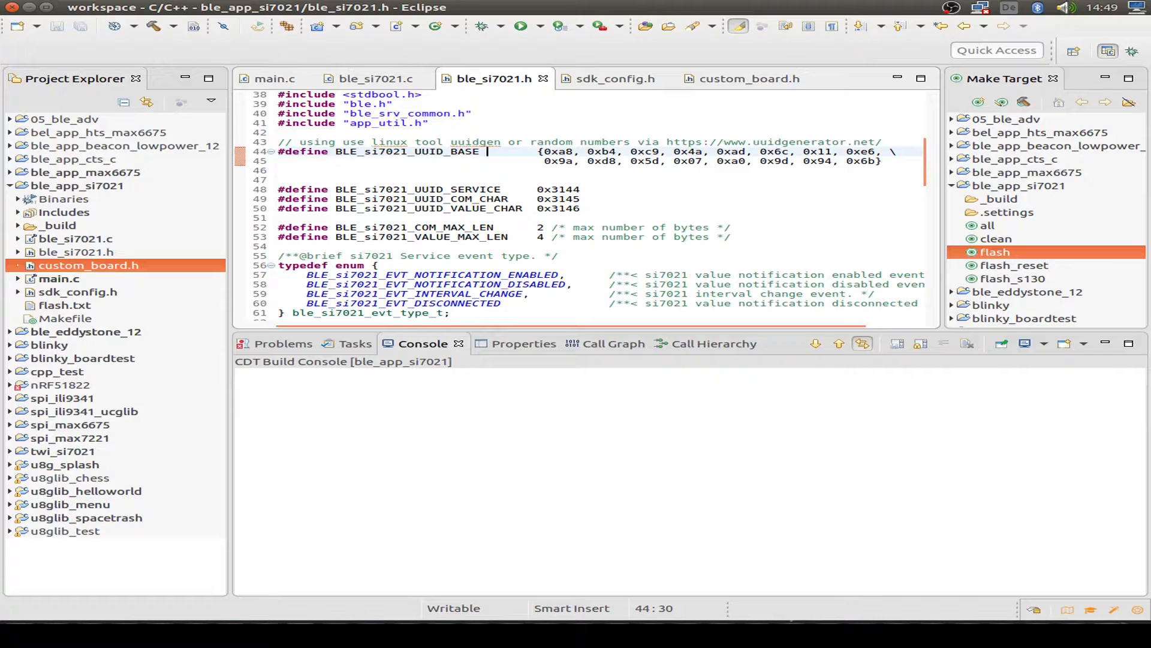
pyautogui.moveTo(488, 152); pyautogui.dragTo(884, 161)
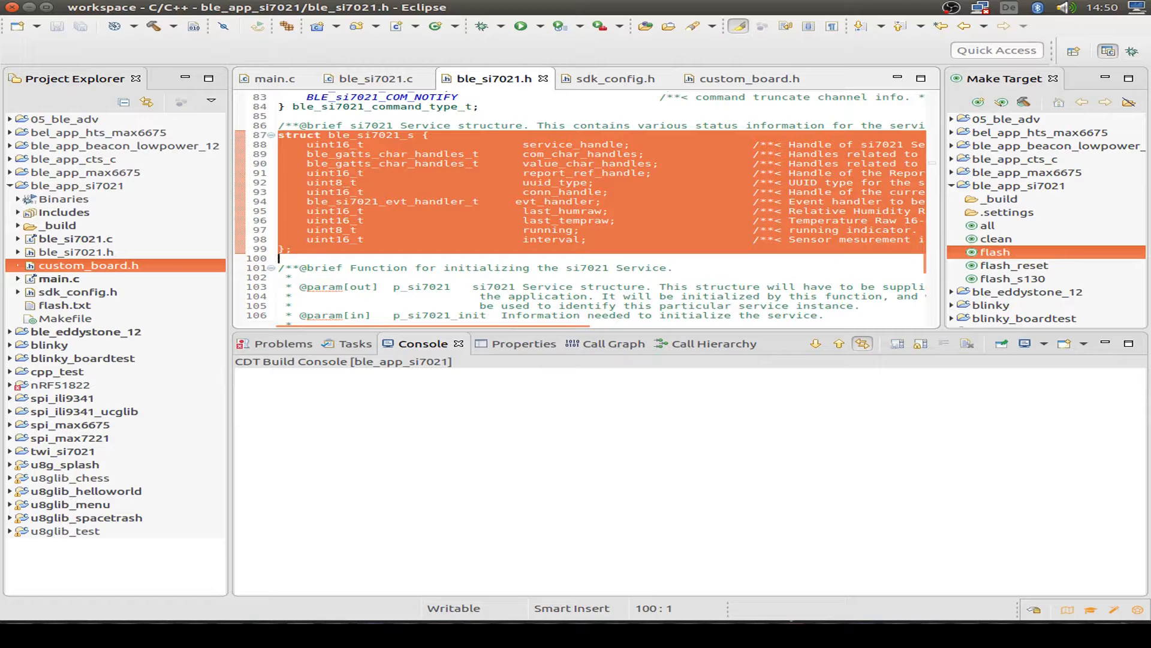
pyautogui.doubleClick(561, 211)
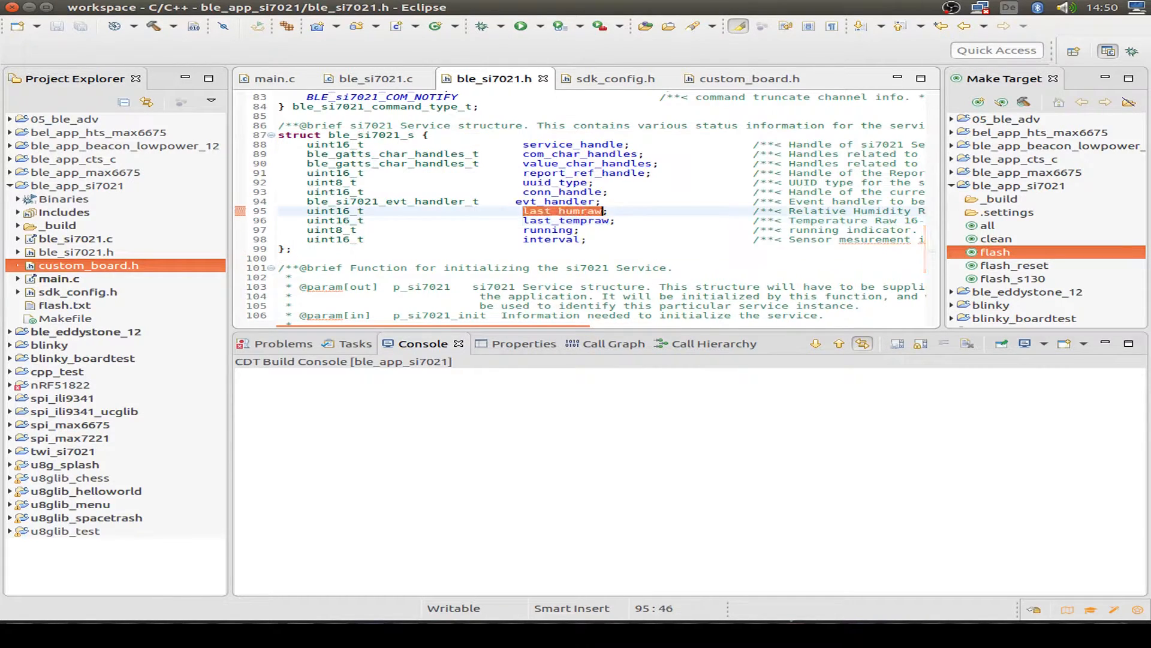
pyautogui.click(568, 220)
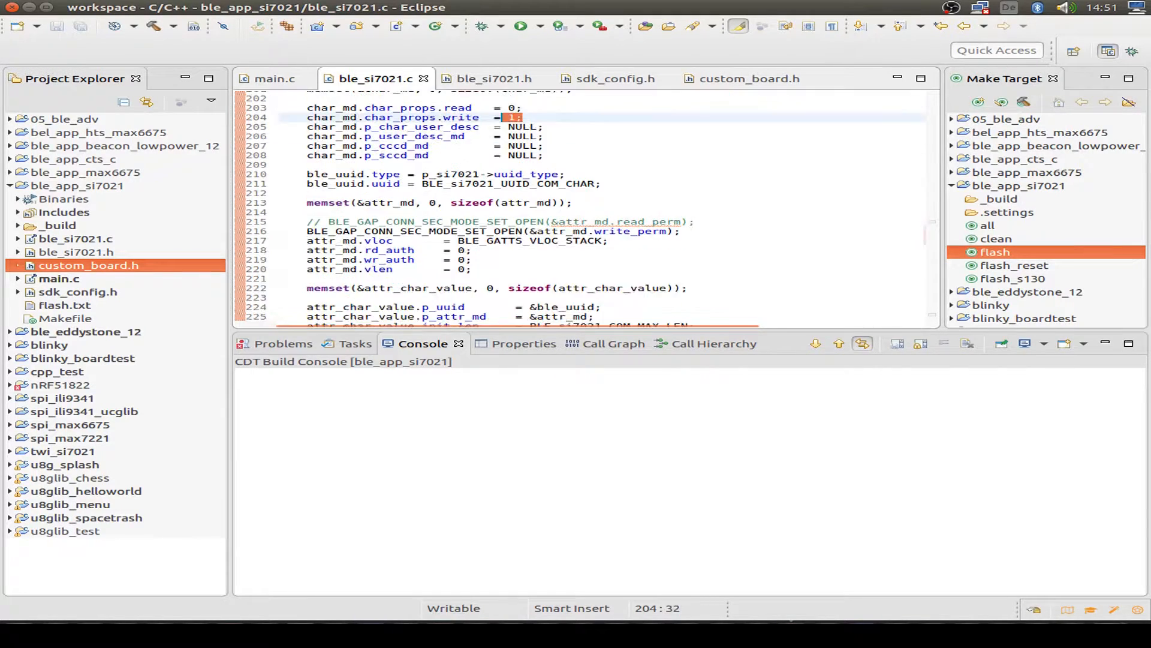
pyautogui.scroll(-3)
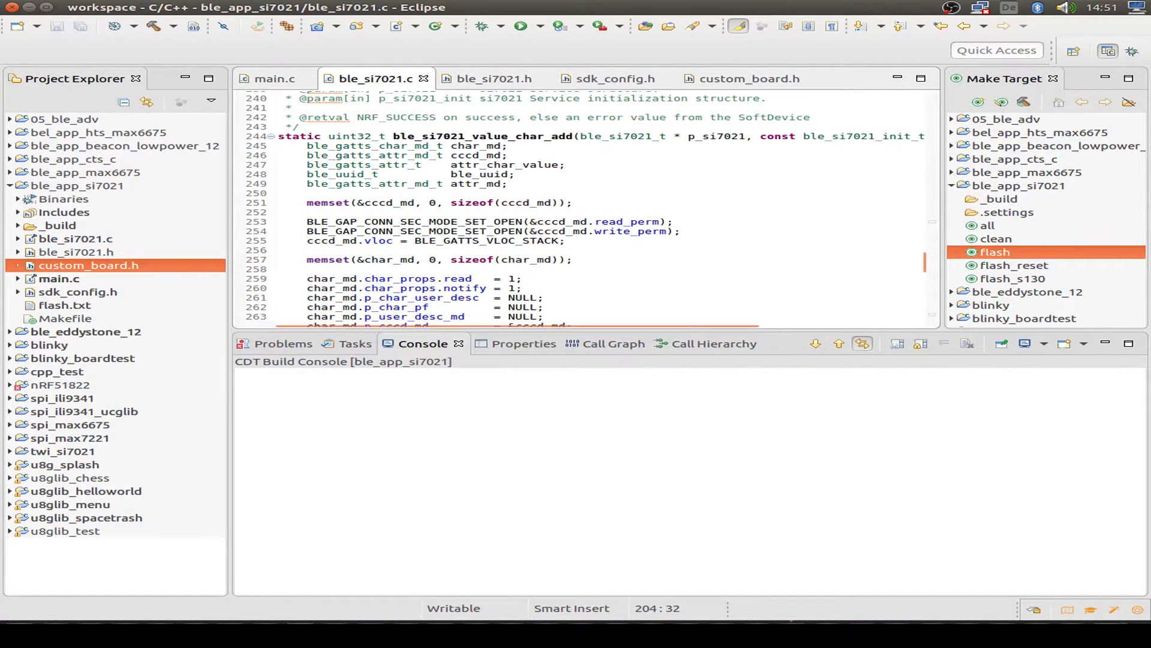
pyautogui.scroll(-3)
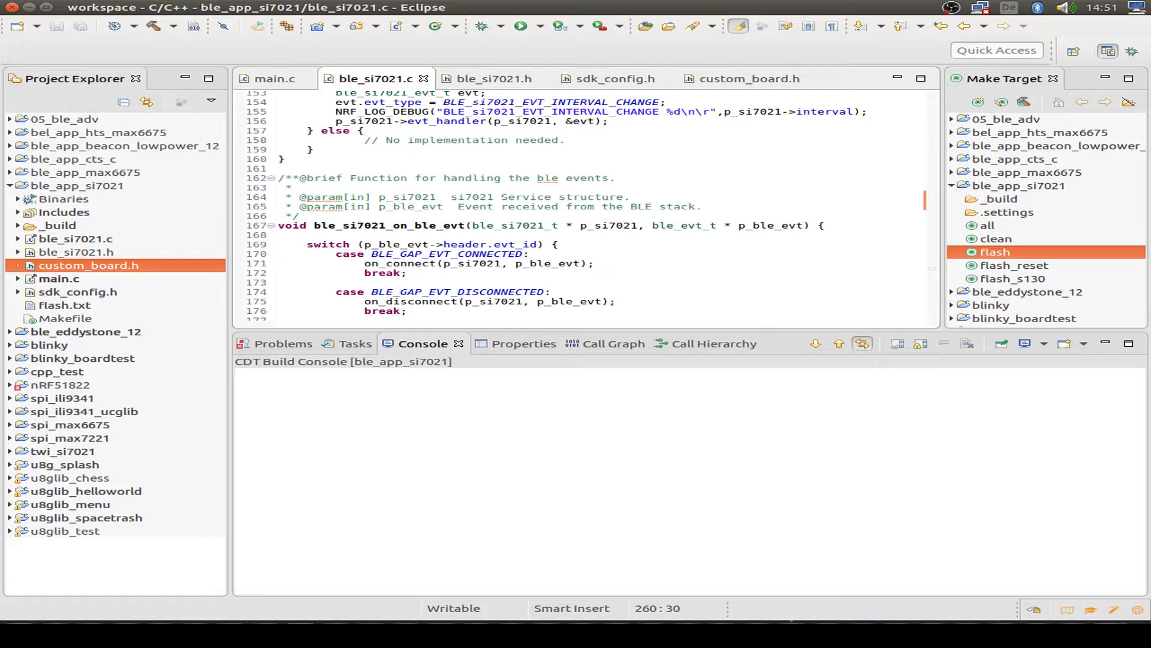
pyautogui.scroll(-3)
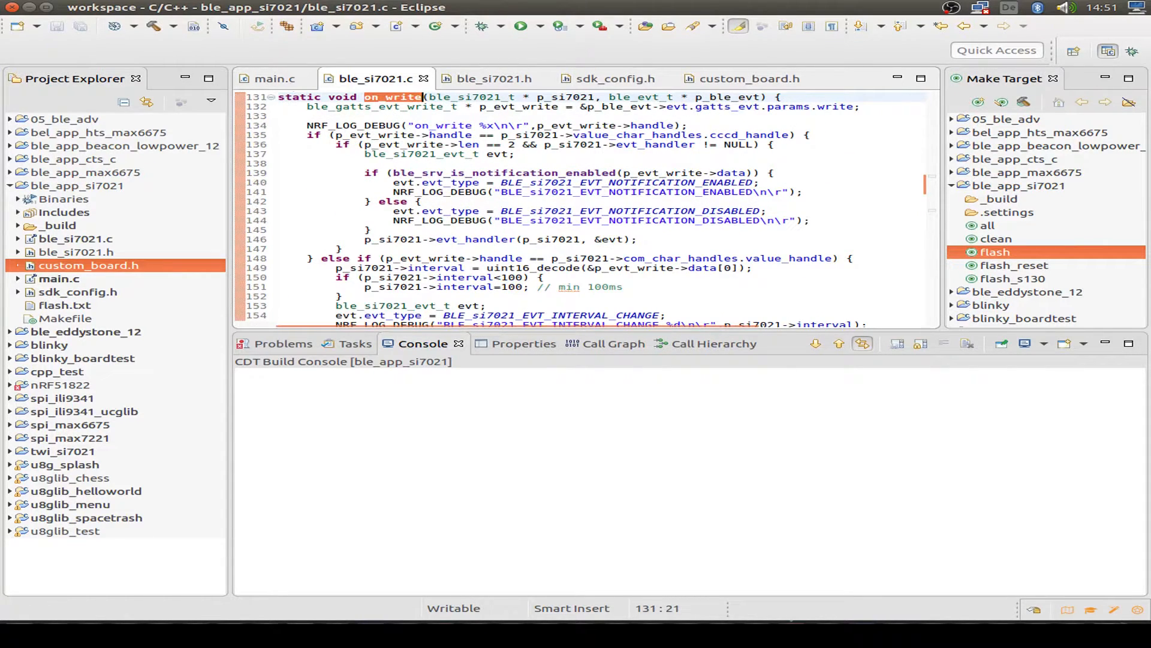
pyautogui.click(275, 79)
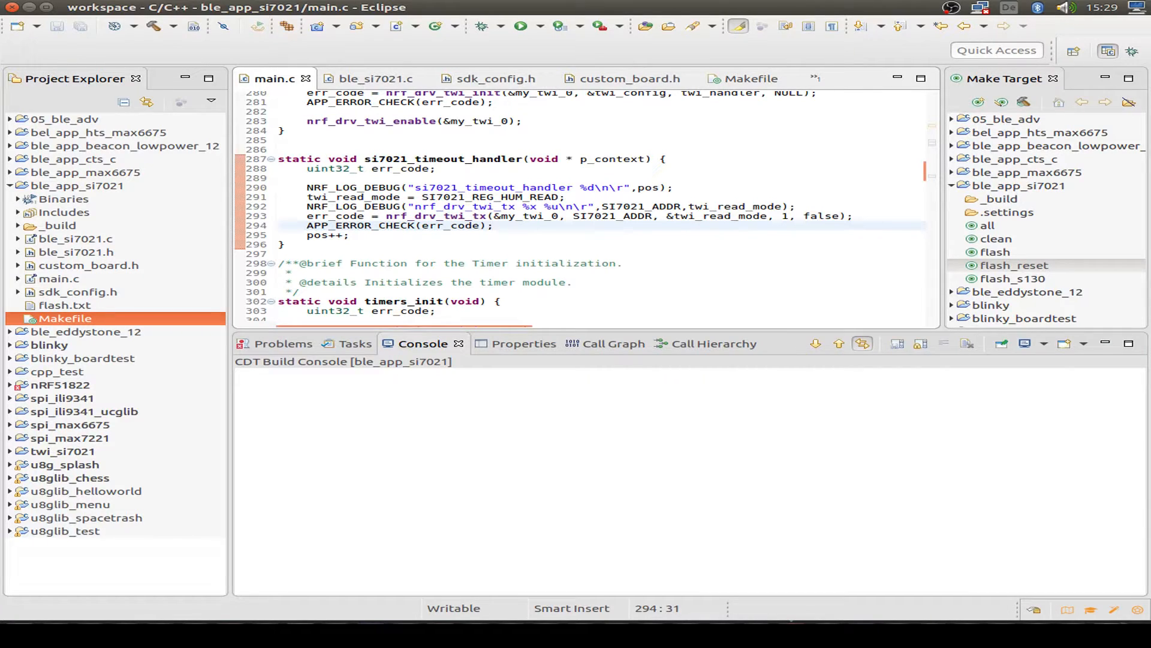
pyautogui.click(496, 226)
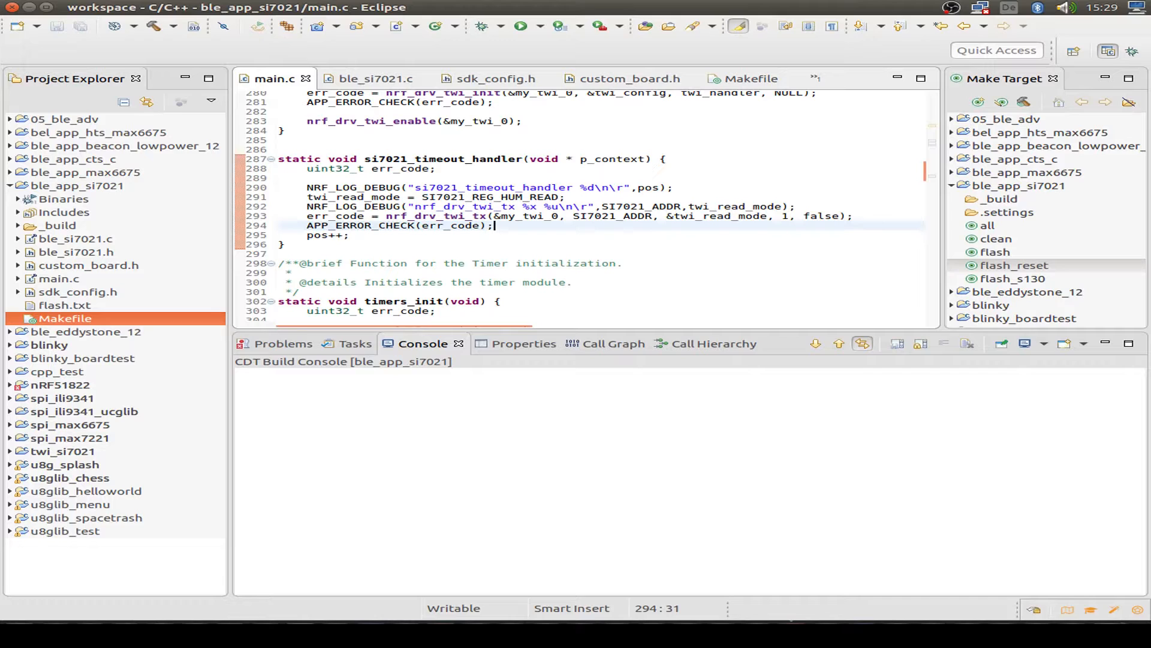
pyautogui.moveTo(515, 216)
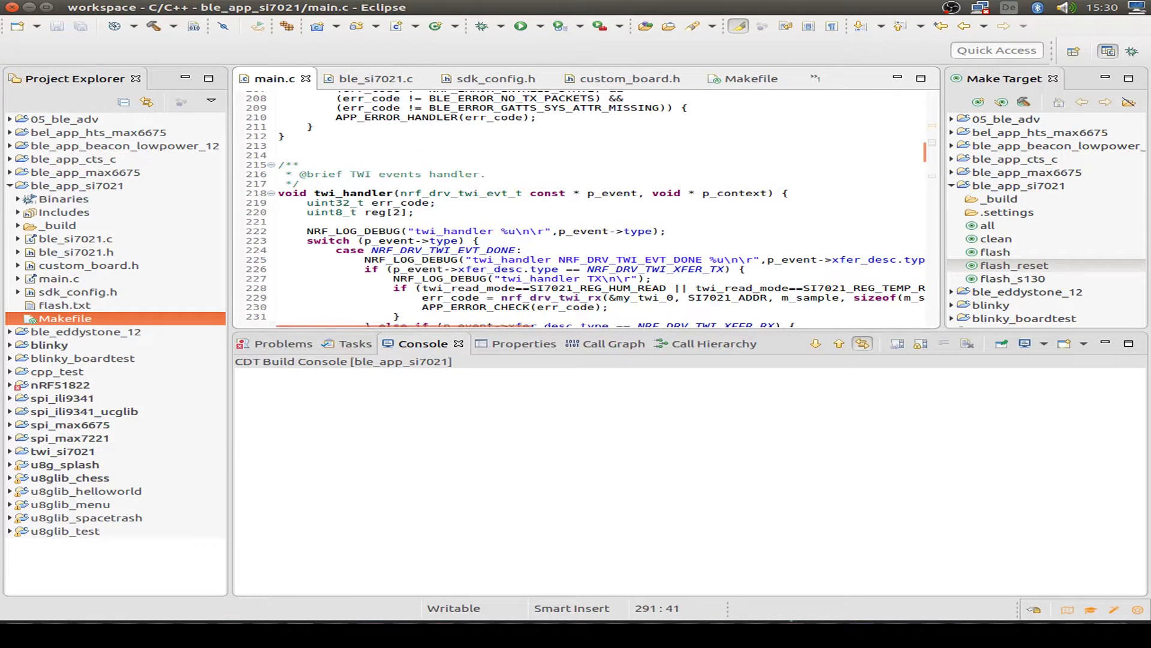
pyautogui.scroll(-3)
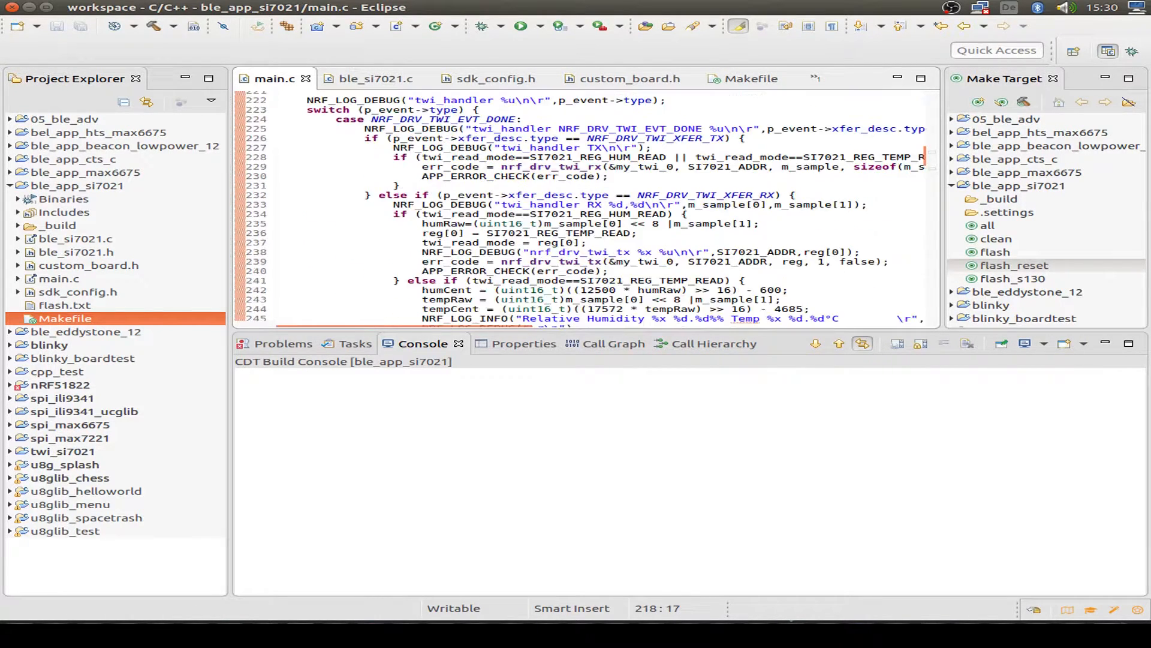
pyautogui.click(522, 119)
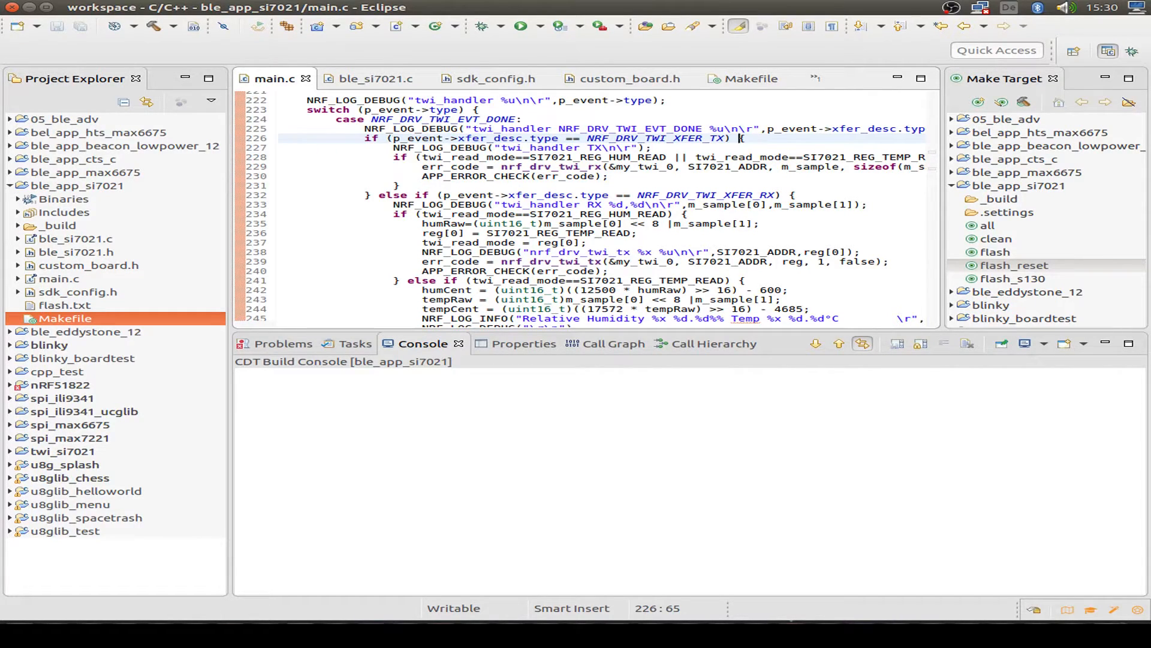
pyautogui.scroll(-3)
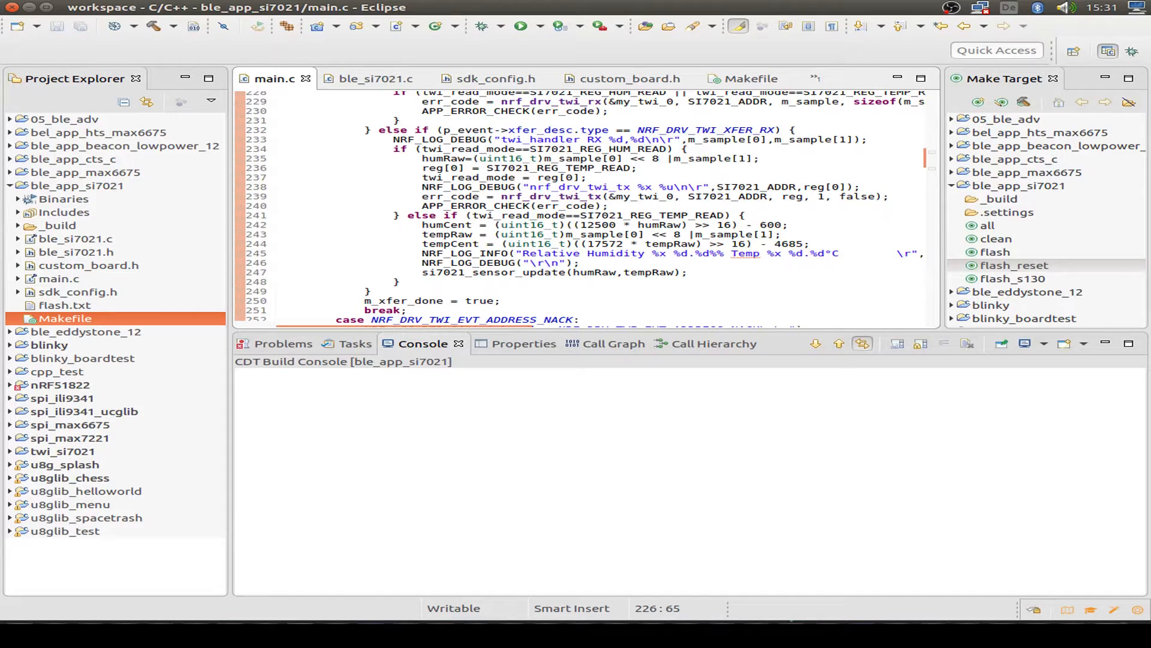
pyautogui.click(639, 168)
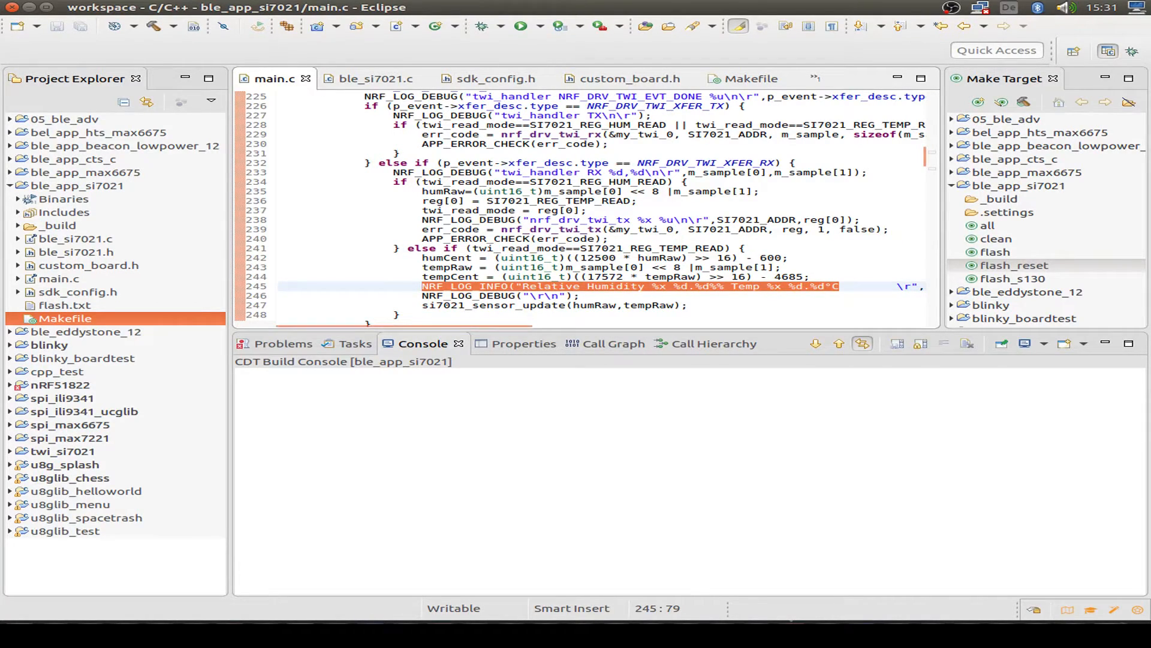
pyautogui.scroll(-3)
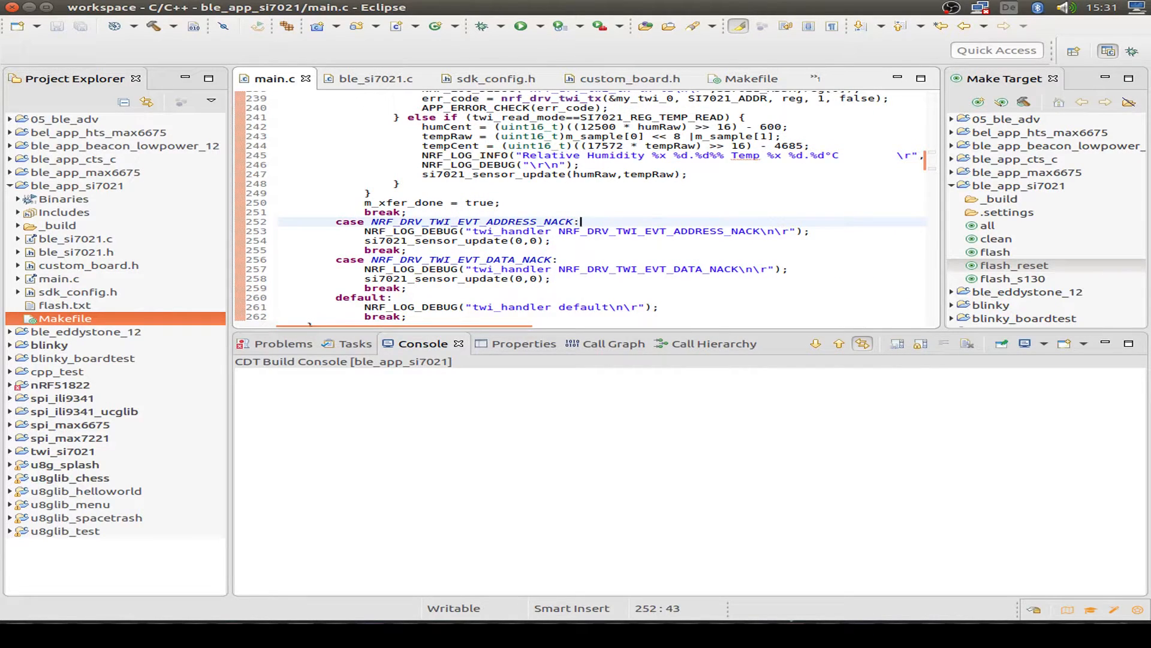
pyautogui.scroll(-3)
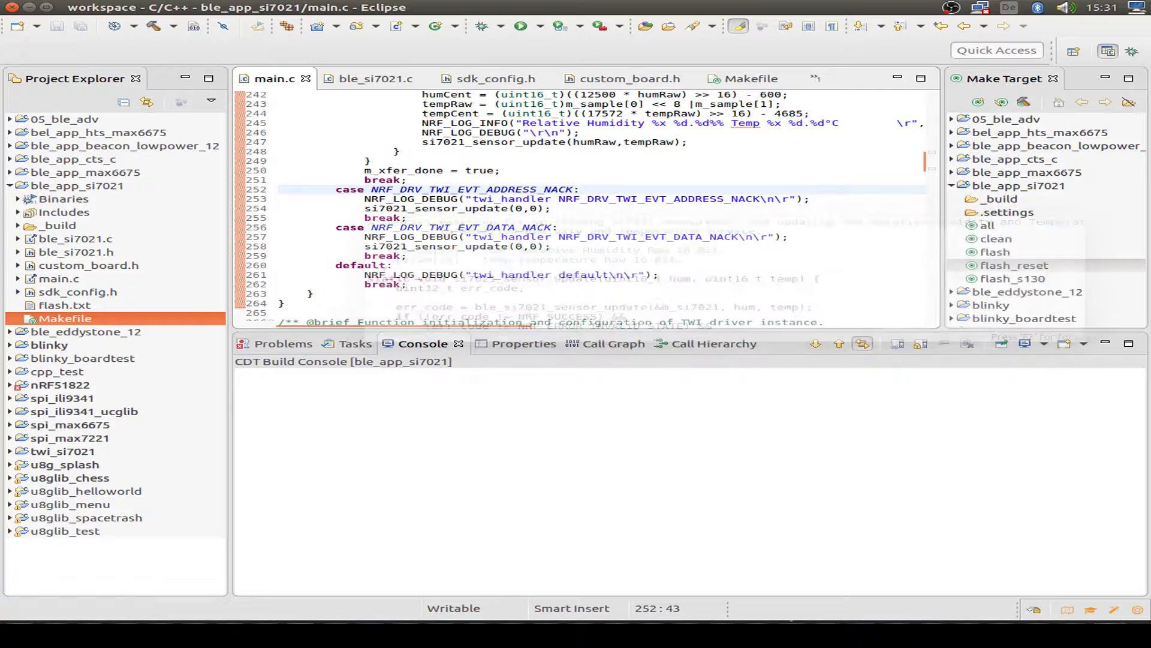
# Review ble_si7021_sensor_update and on_write, which encode values, set the GATT attribute and handle notification enables.
pyautogui.click(1015, 265)
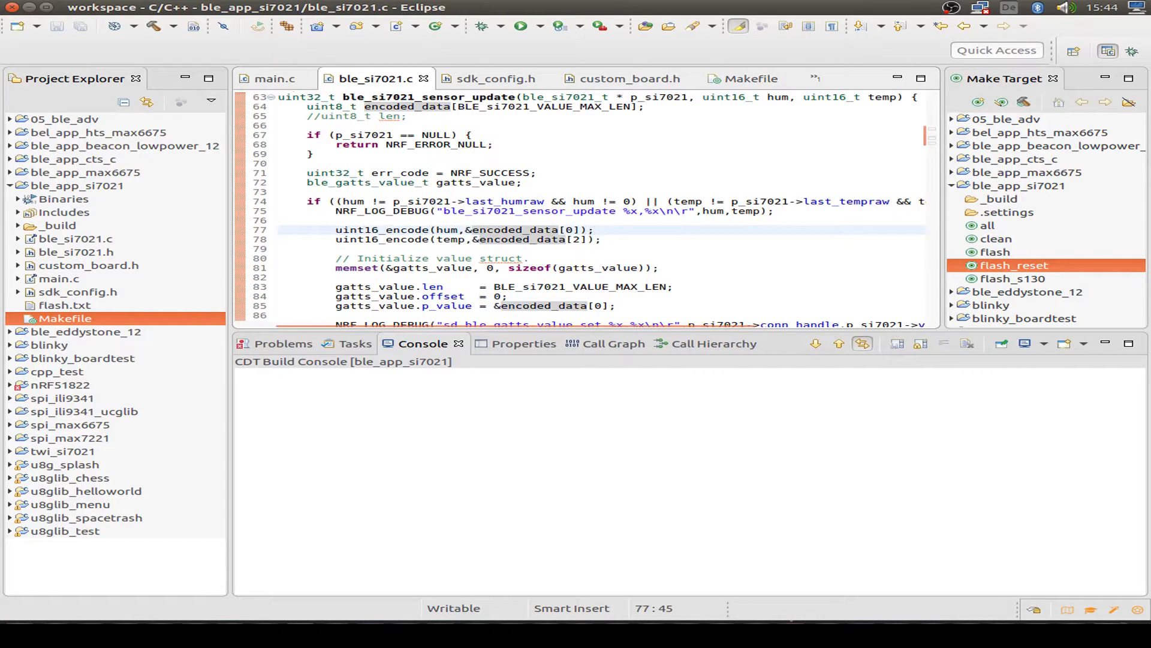
pyautogui.scroll(-3)
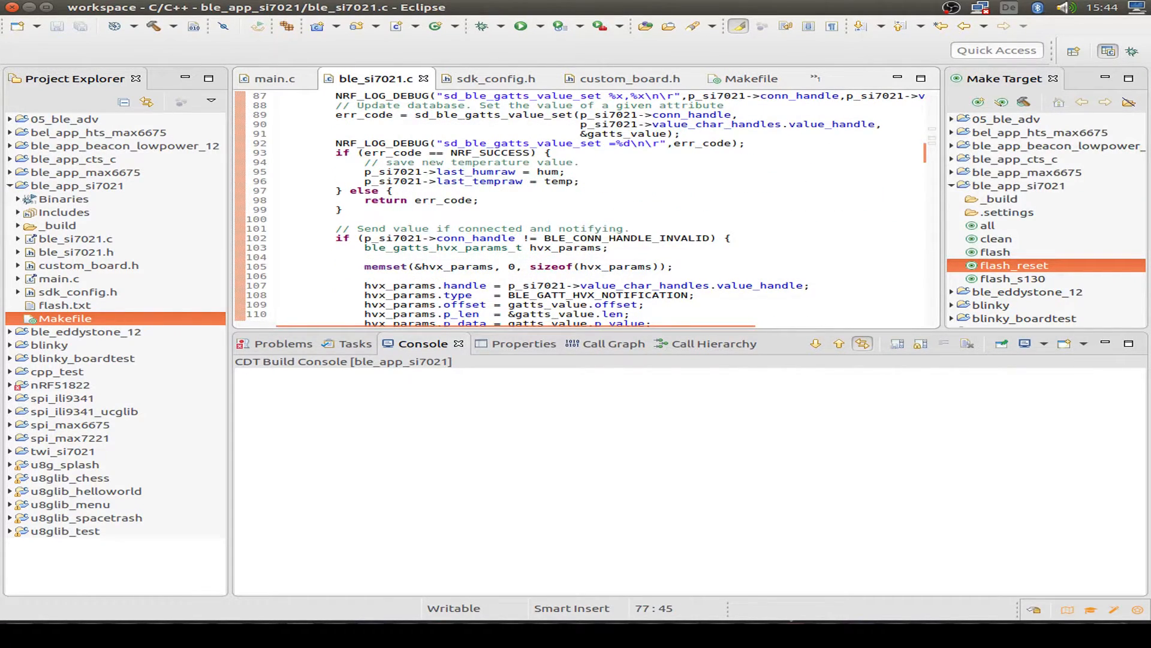
pyautogui.scroll(-3)
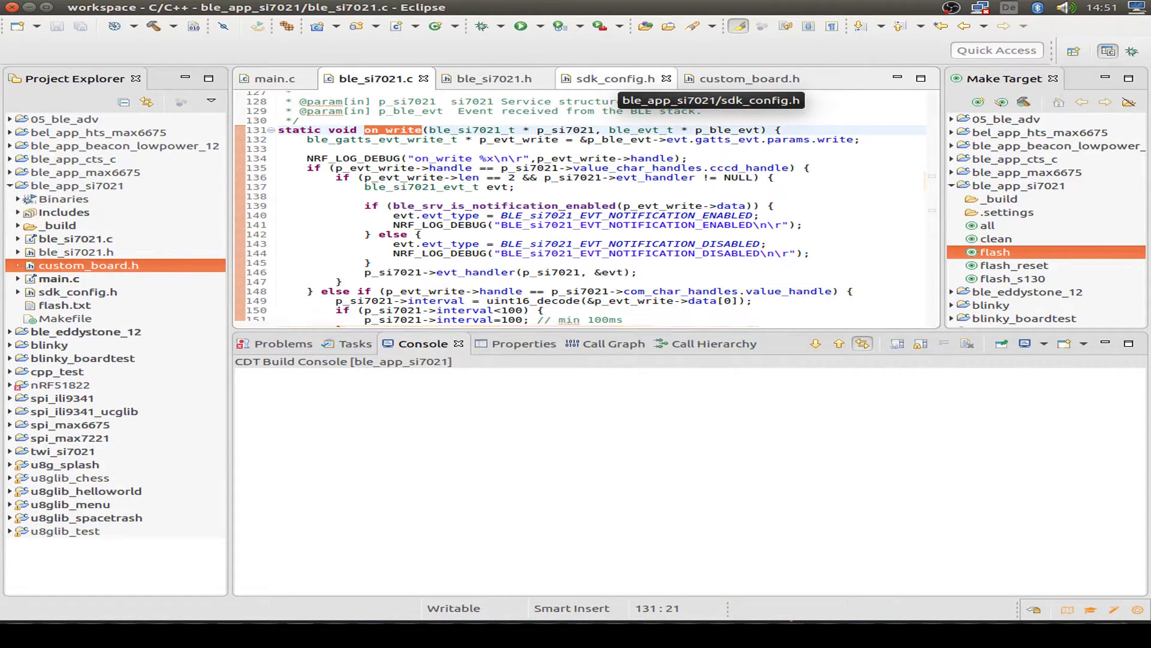
pyautogui.click(615, 79)
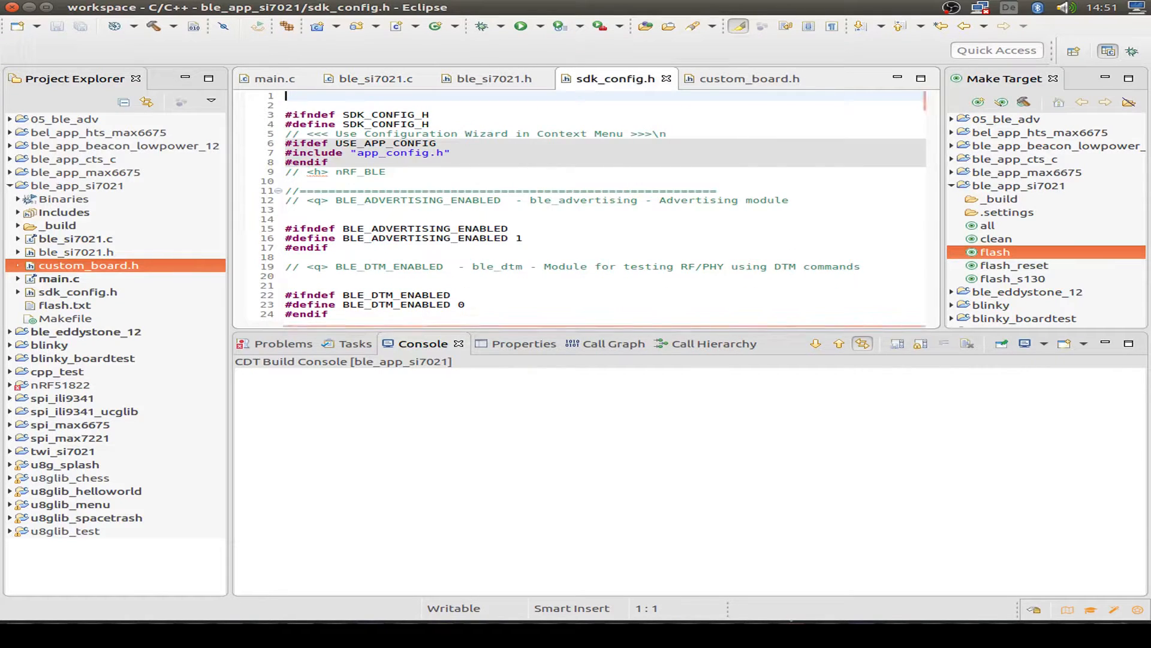
pyautogui.scroll(-3)
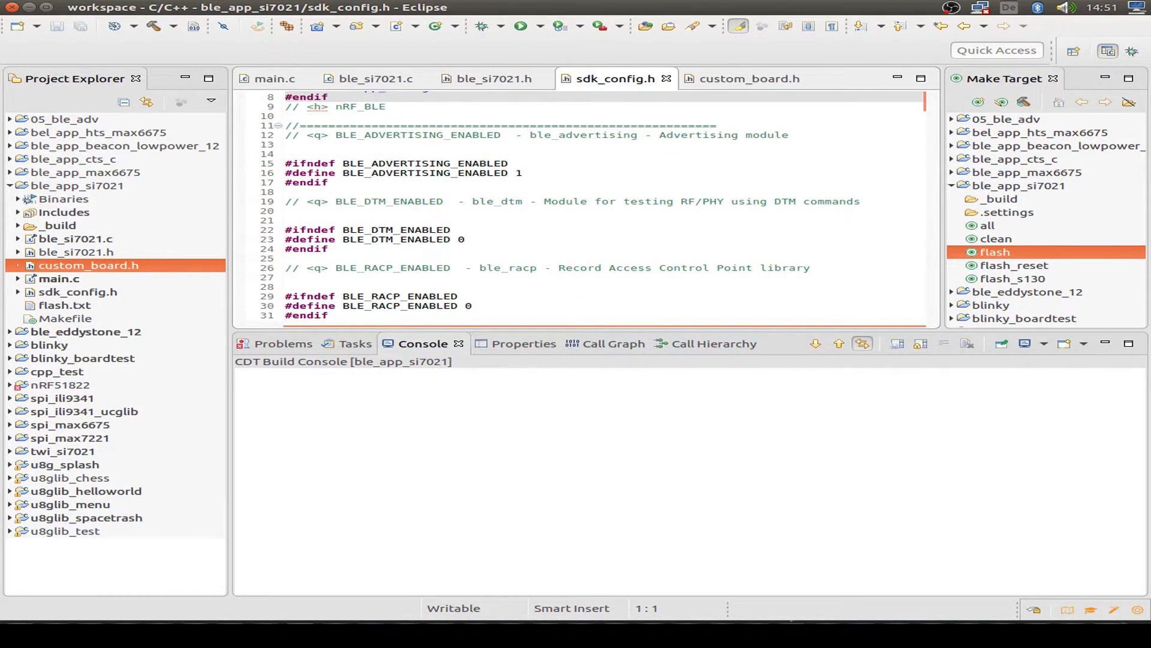
pyautogui.doubleClick(418, 173)
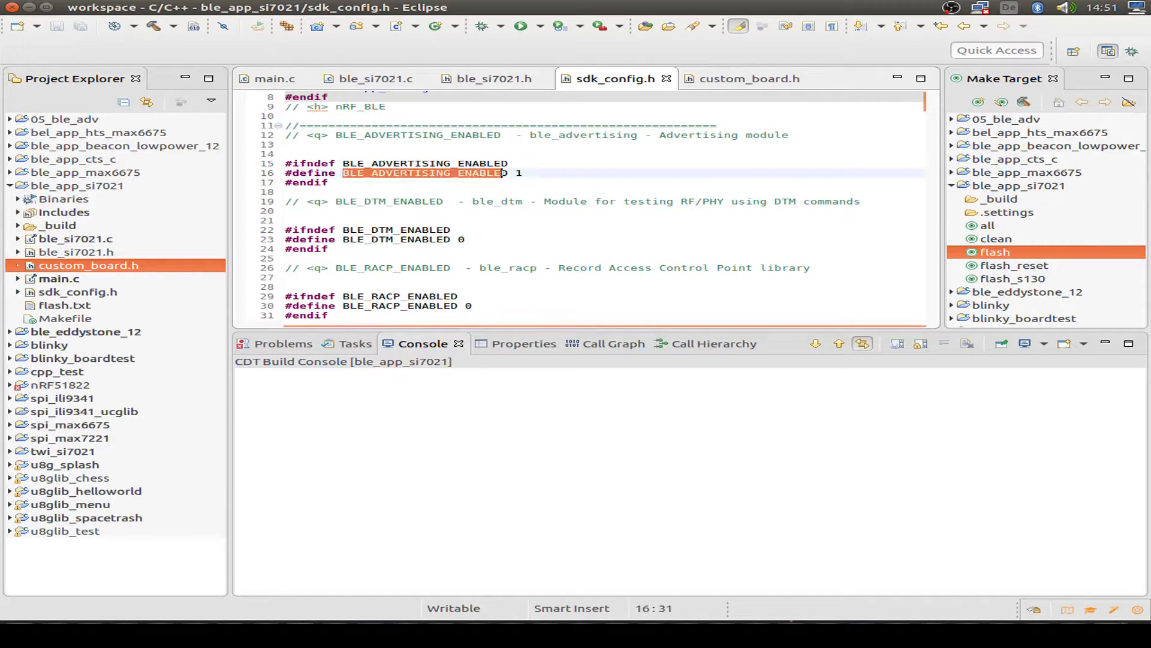
pyautogui.click(509, 172)
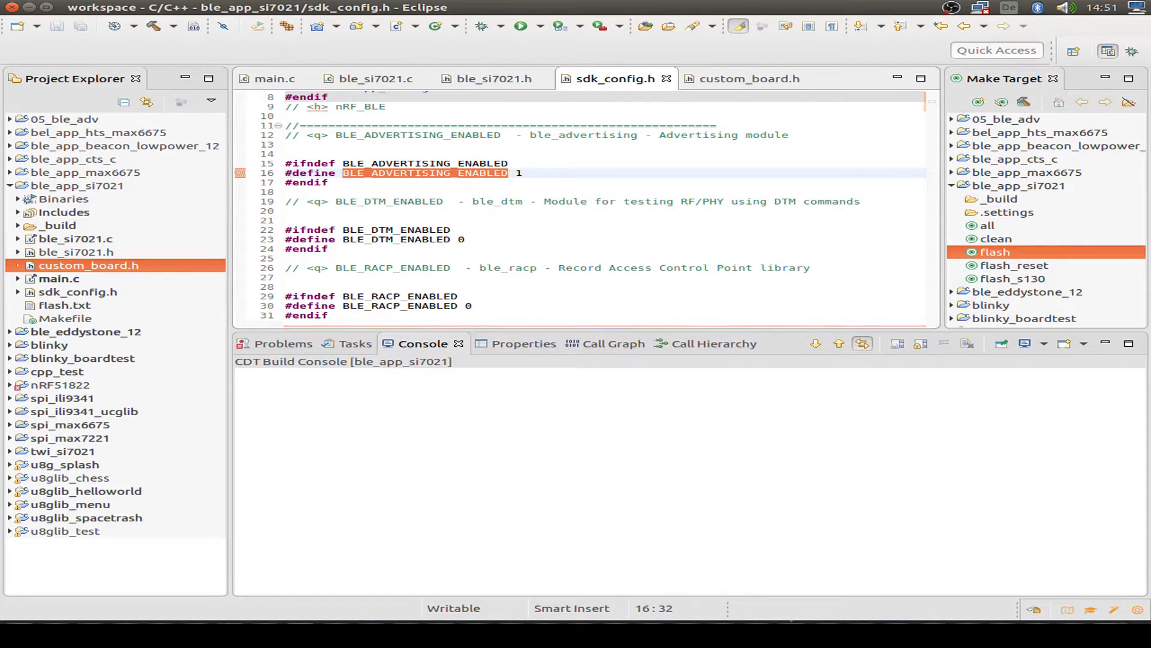
pyautogui.scroll(-3)
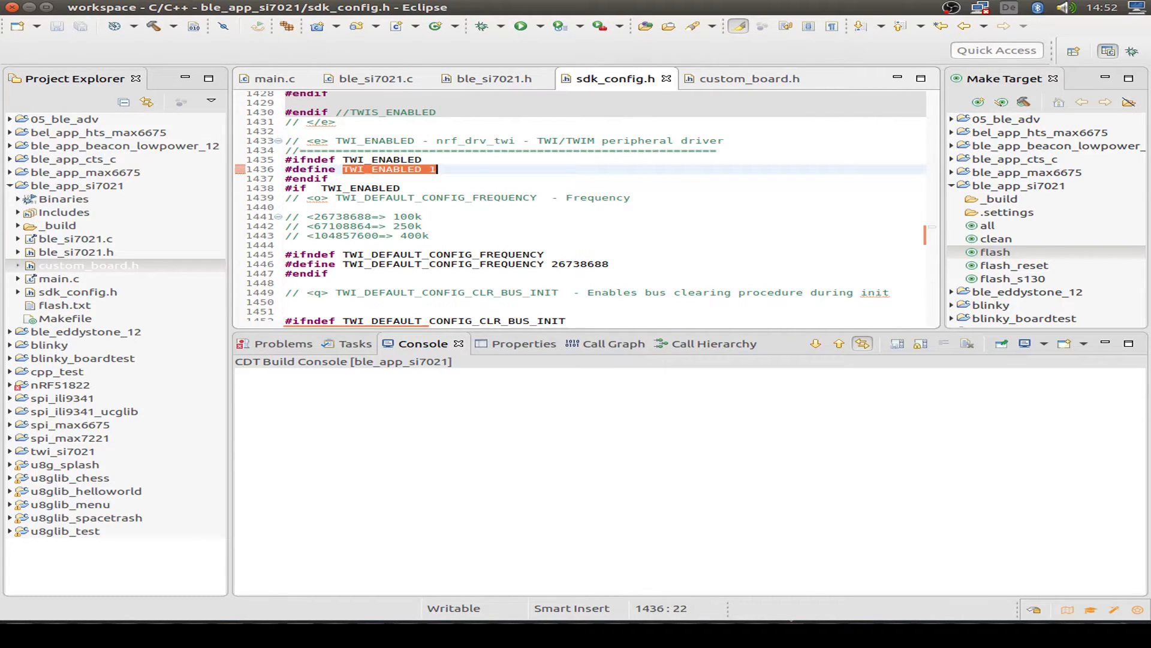
pyautogui.scroll(-3)
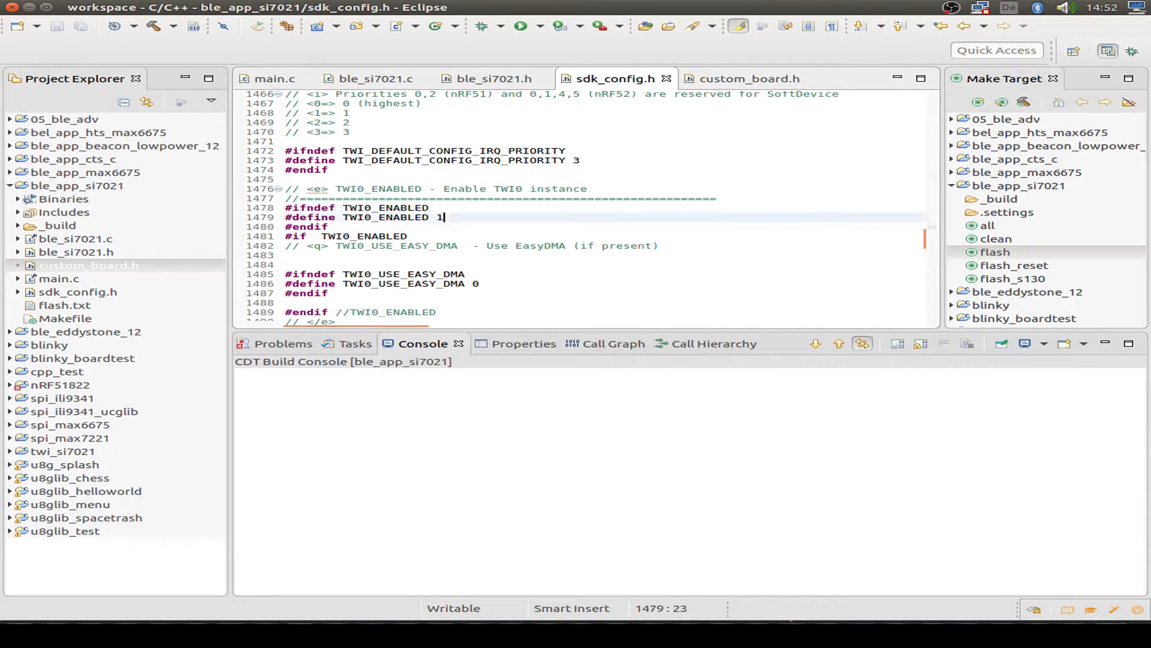
pyautogui.doubleClick(382, 217)
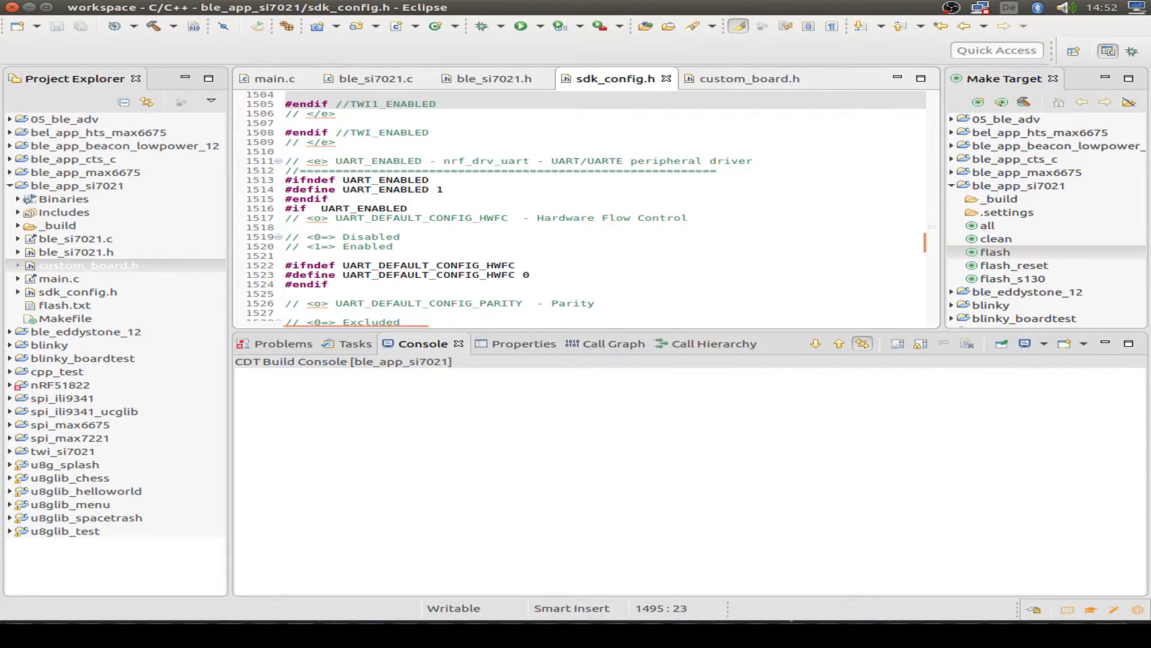
pyautogui.scroll(-3)
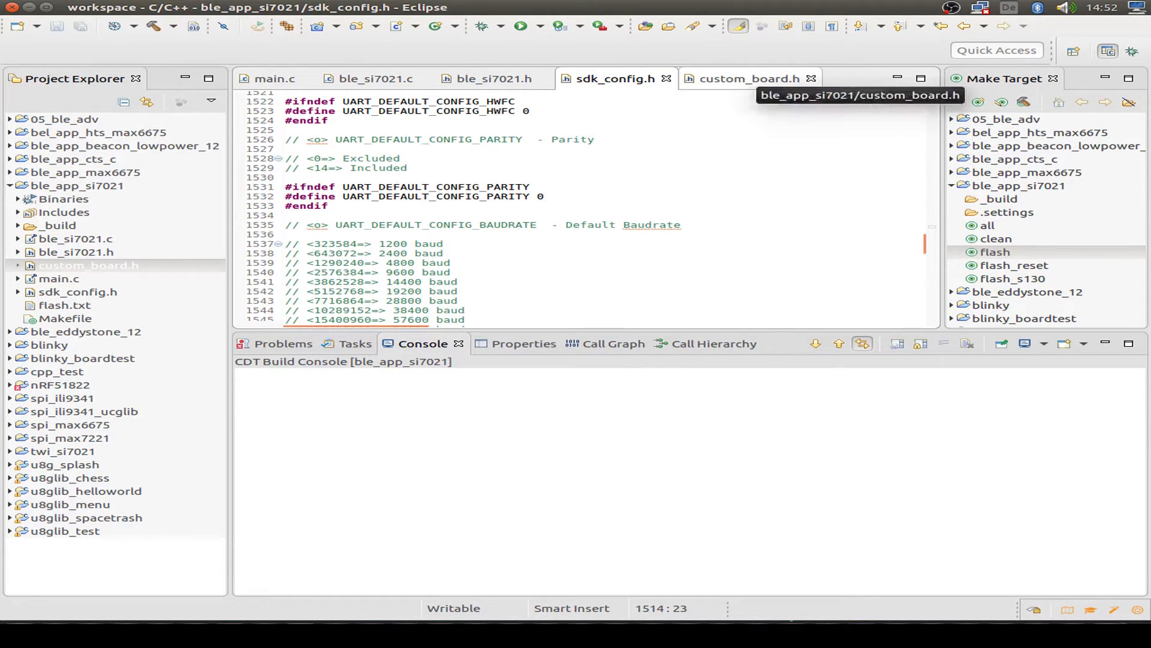
# Review the LED pin defines in custom_board.h.
pyautogui.click(748, 80)
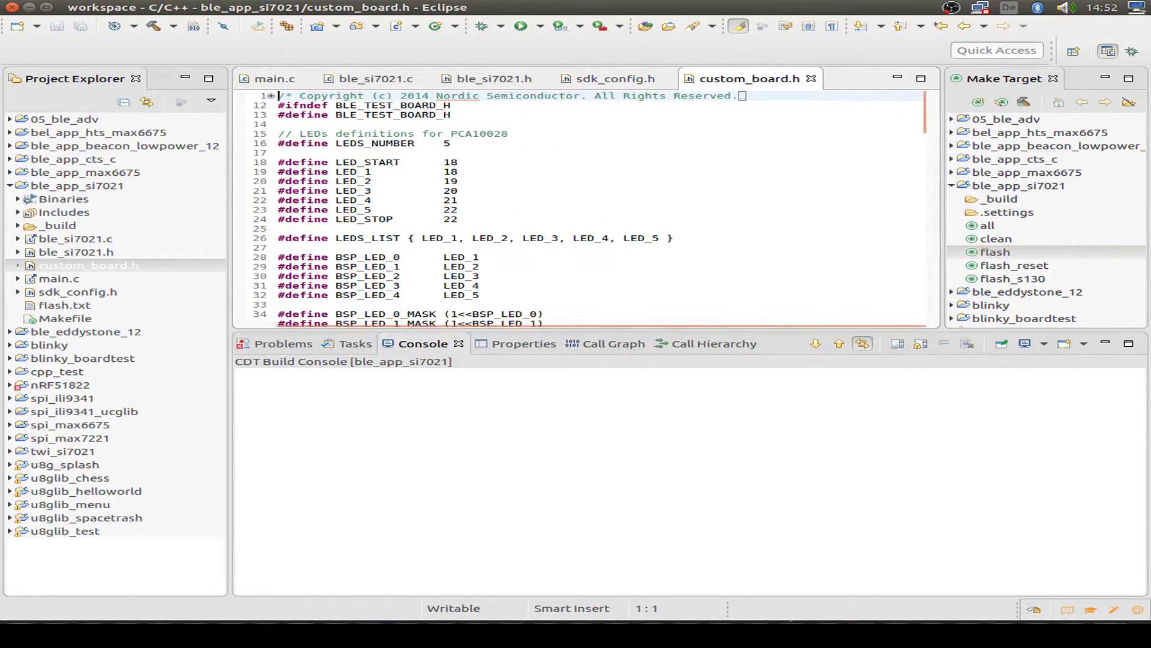
pyautogui.scroll(-3)
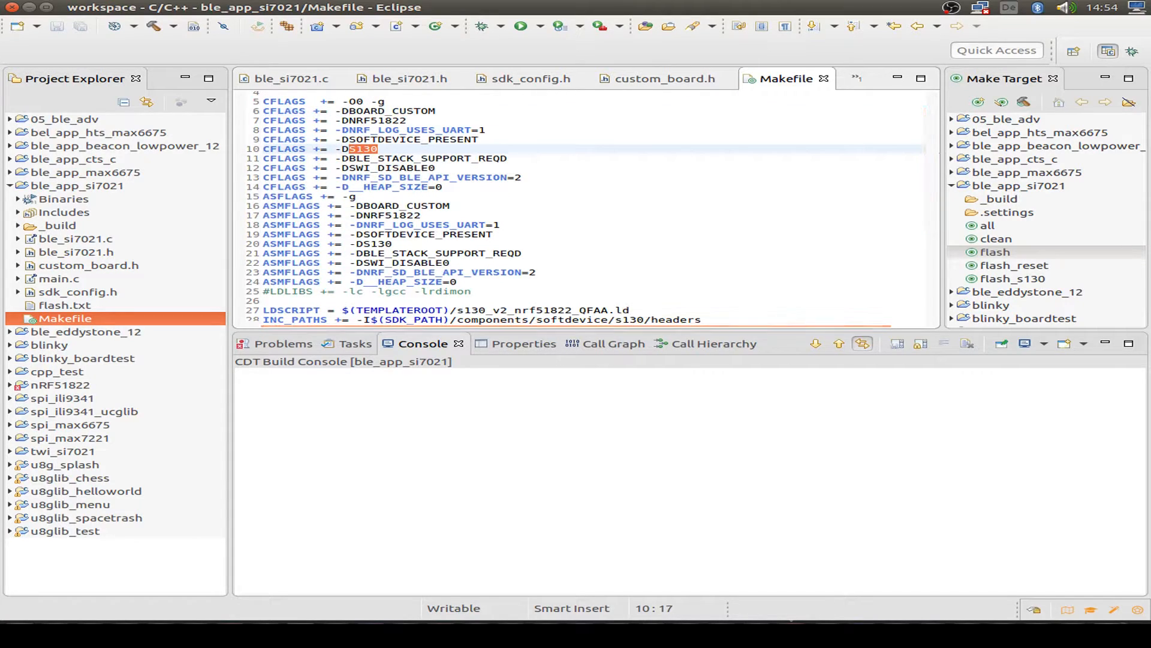
# Review the Makefile's S130 and NRF51822 flags and build ble_app_si7021 with the 'all' target.
pyautogui.scroll(-3)
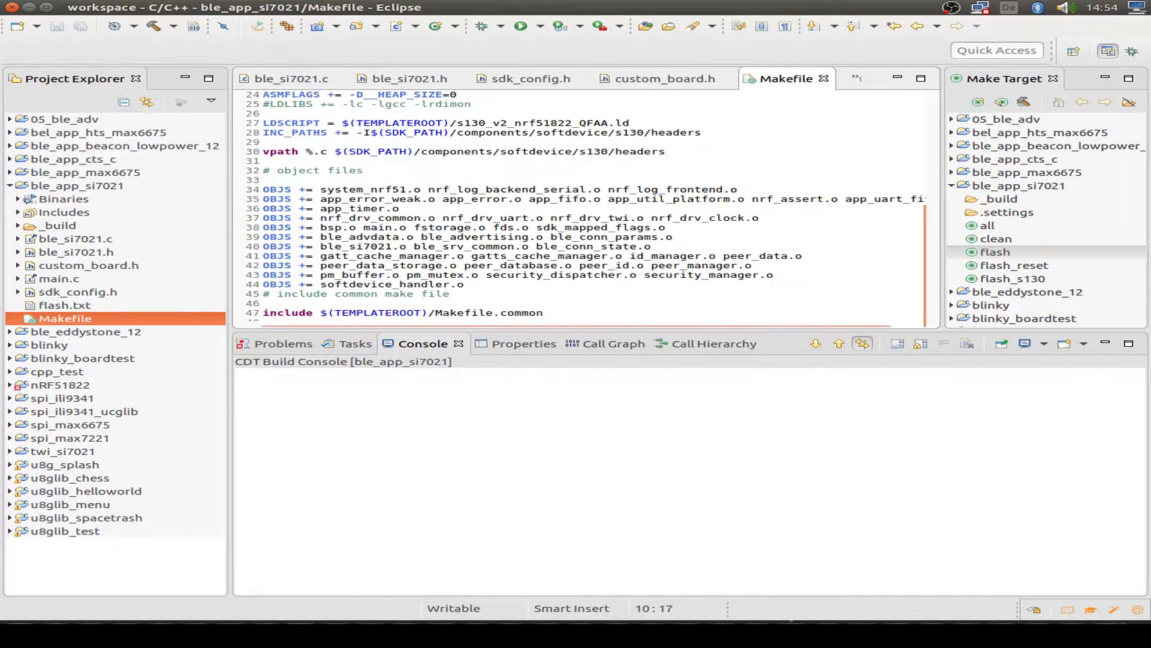
pyautogui.moveTo(261, 188); pyautogui.dragTo(457, 294)
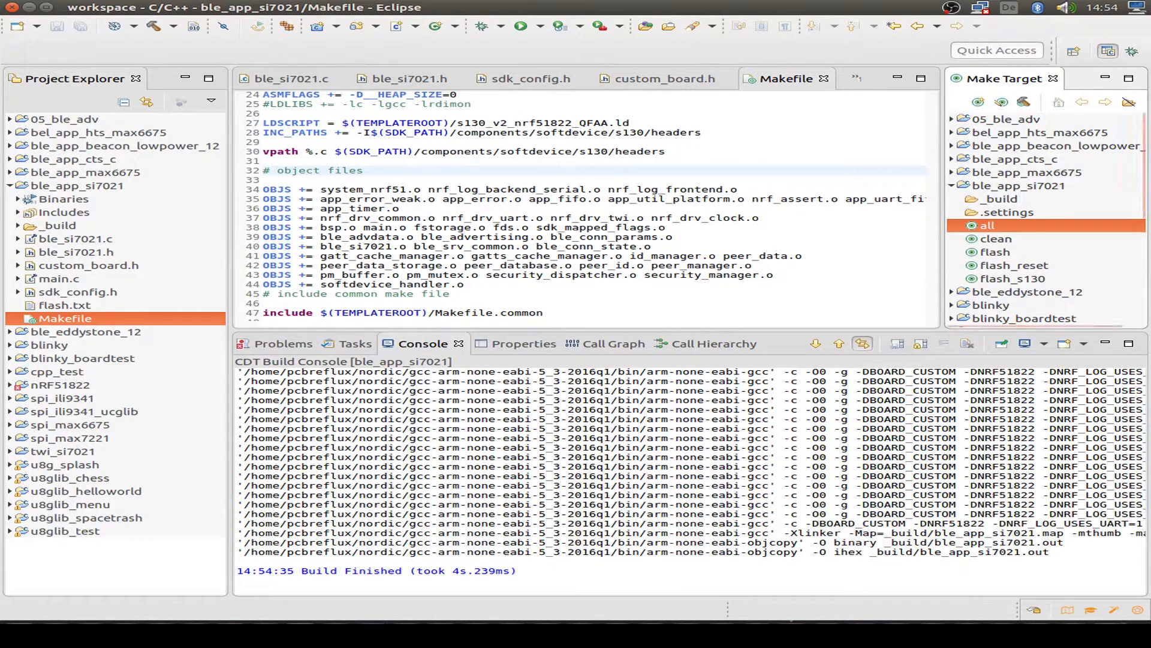
# Run the flash_s130 target to program ble_app_si7021.hex onto the nRF51 and verify it.
pyautogui.doubleClick(1015, 278)
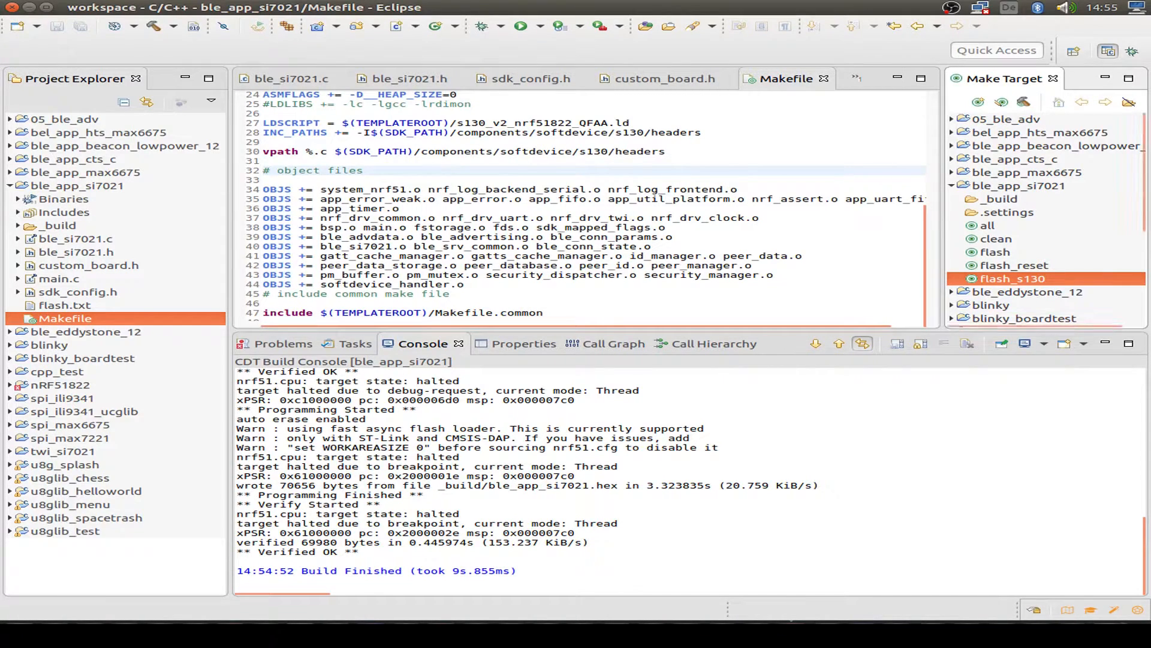
pyautogui.click(997, 252)
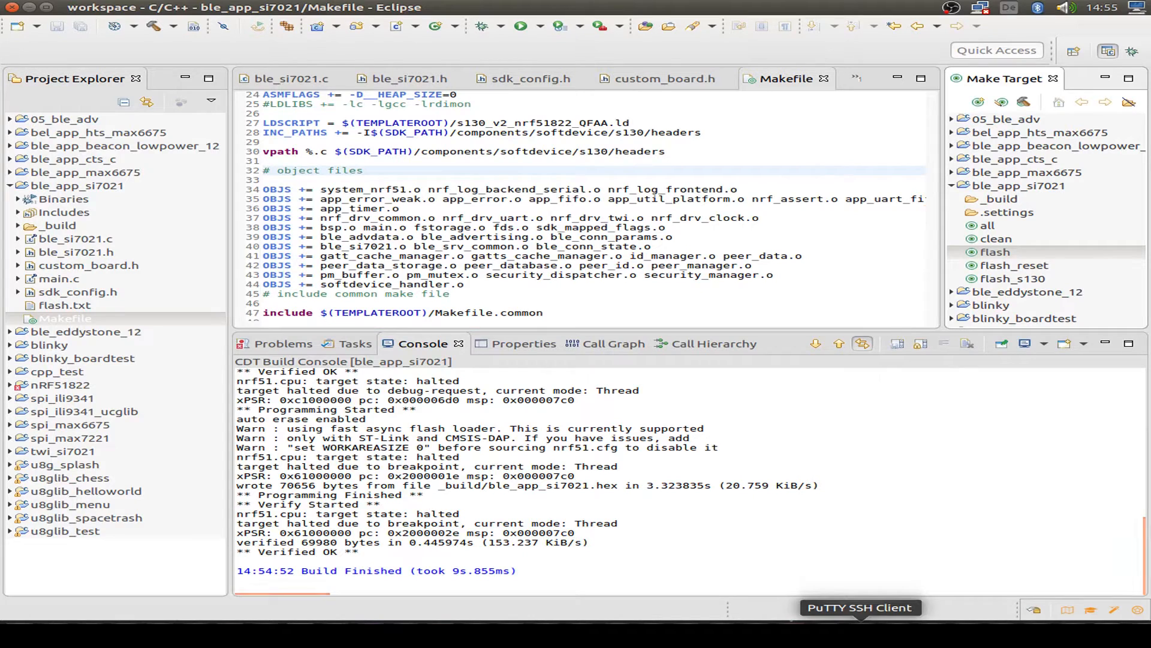
# Start a PuTTY serial session on /dev/ttyUSB0 and select the flash_reset make target.
pyautogui.click(859, 607)
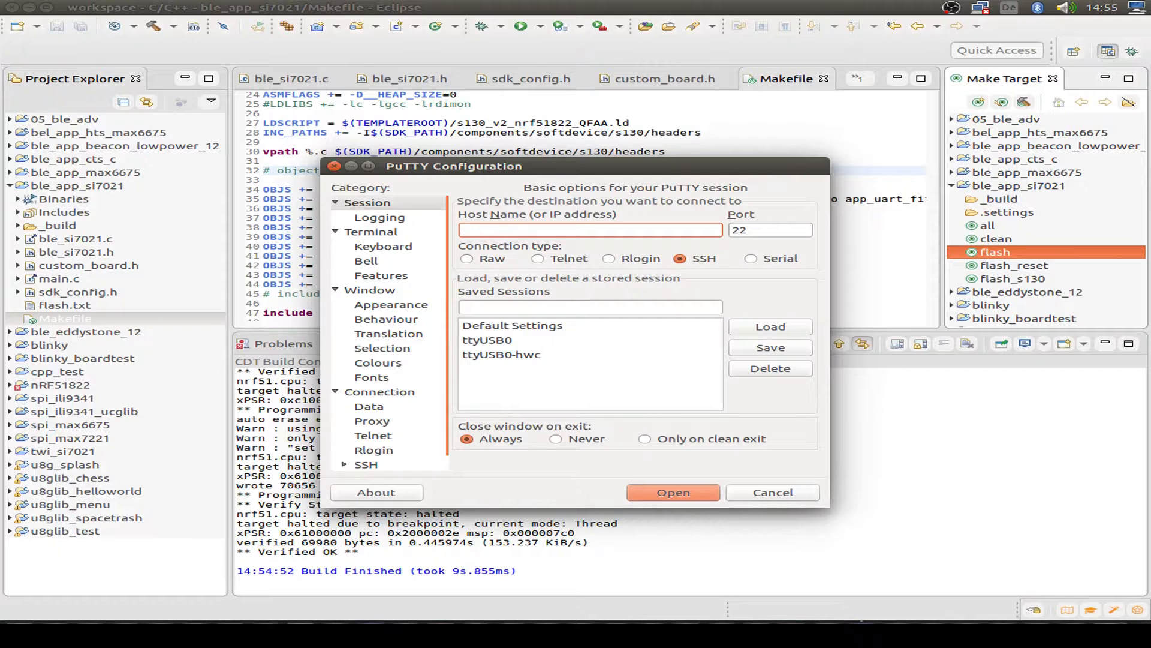
pyautogui.click(671, 492)
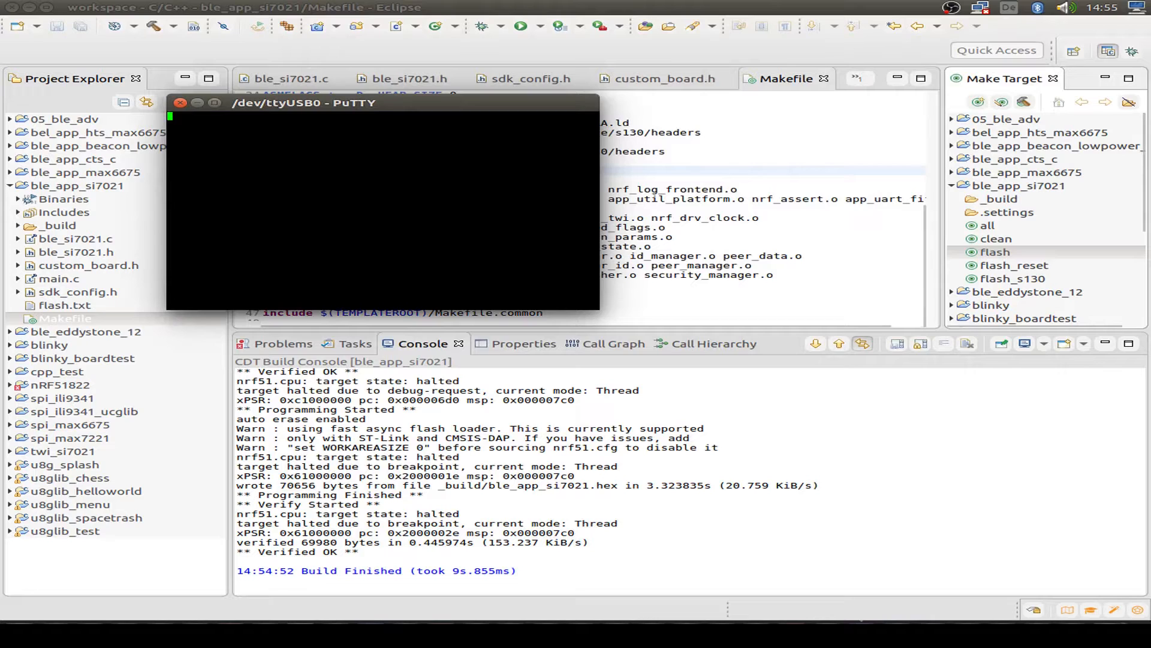
pyautogui.click(1017, 265)
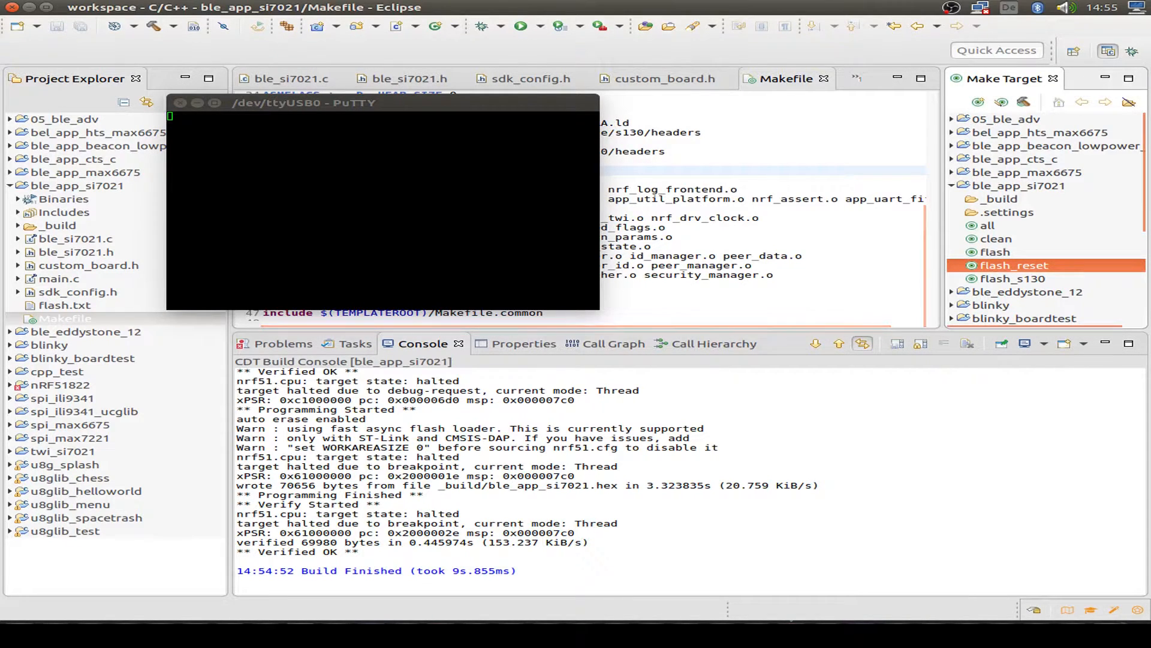